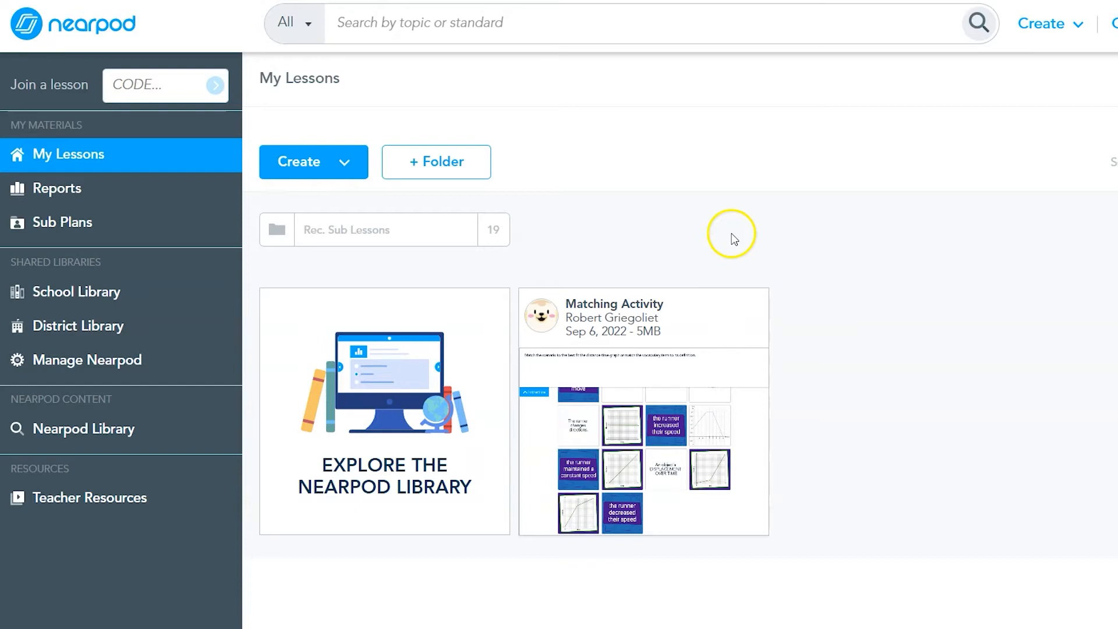
mouse_move(656, 262)
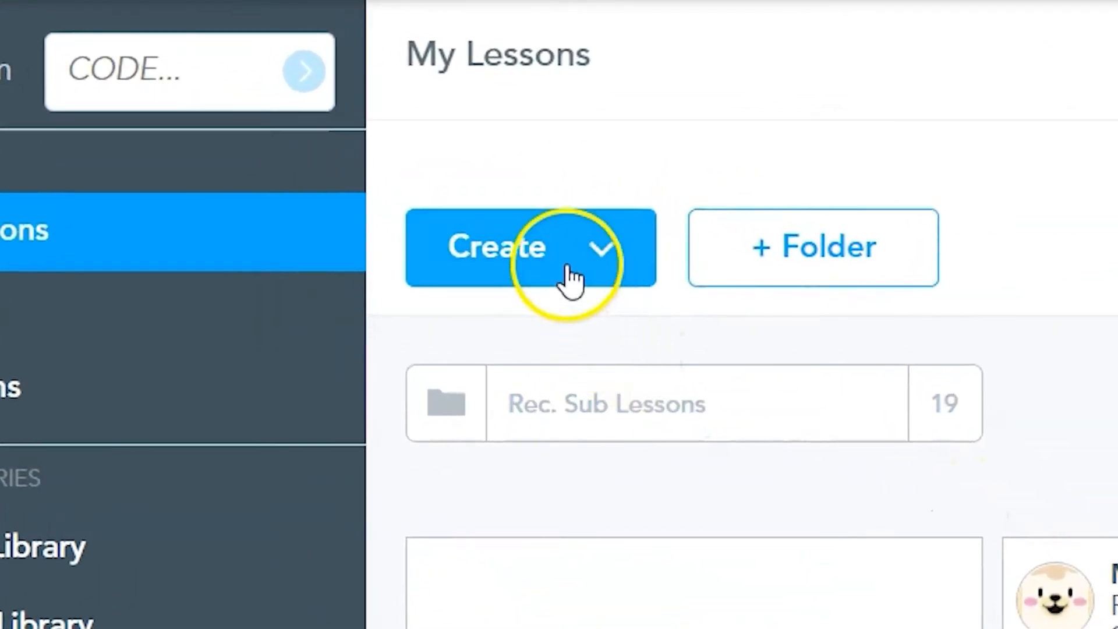
Start creating a new Activity from the Create menu on My Lessons.
left_click(532, 247)
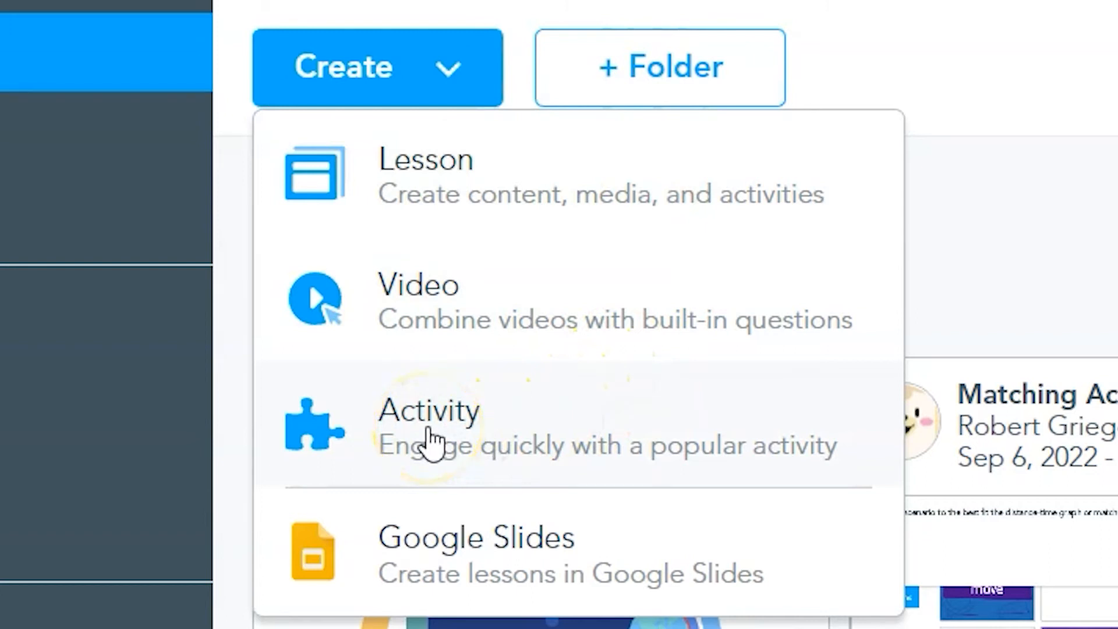
left_click(427, 410)
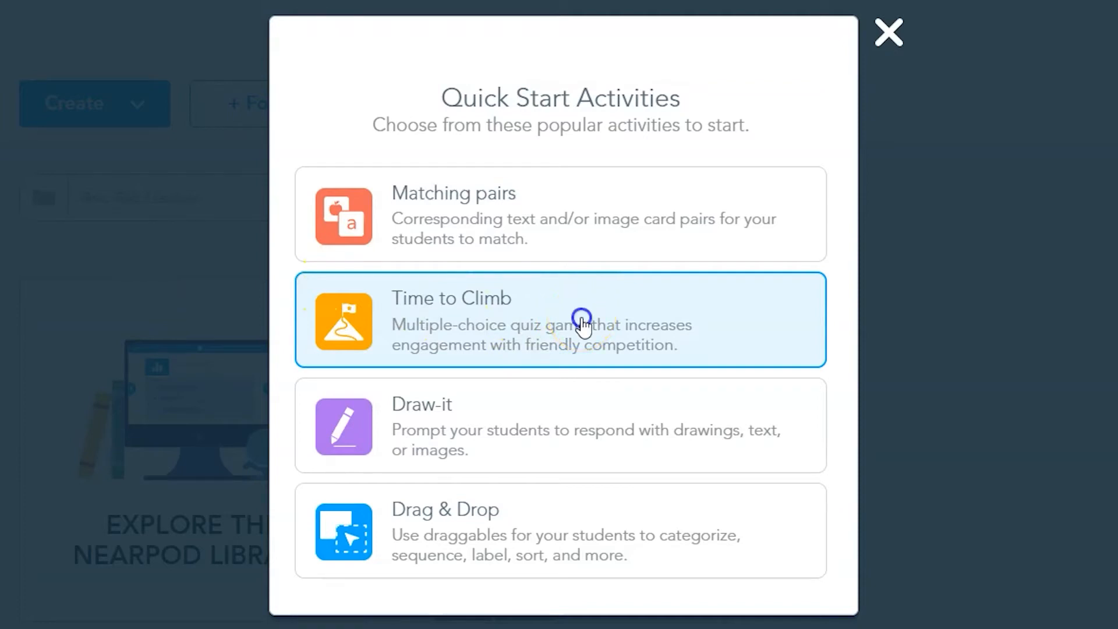
Create a Time to Climb activity and pick a 'one step equations' set from its library.
left_click(889, 32)
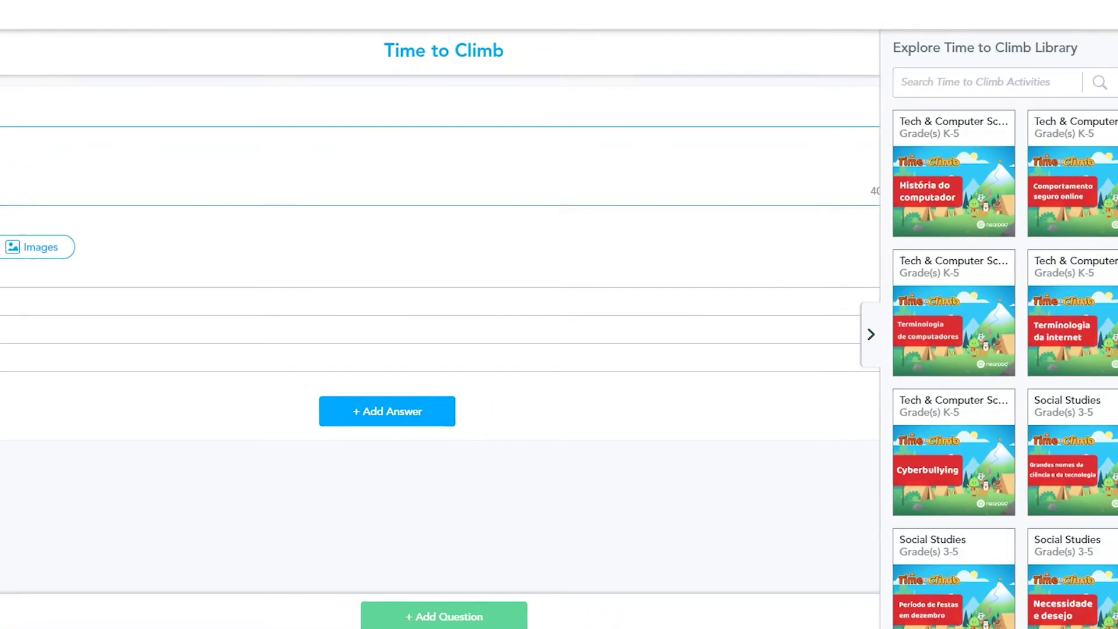
scroll("down", 3)
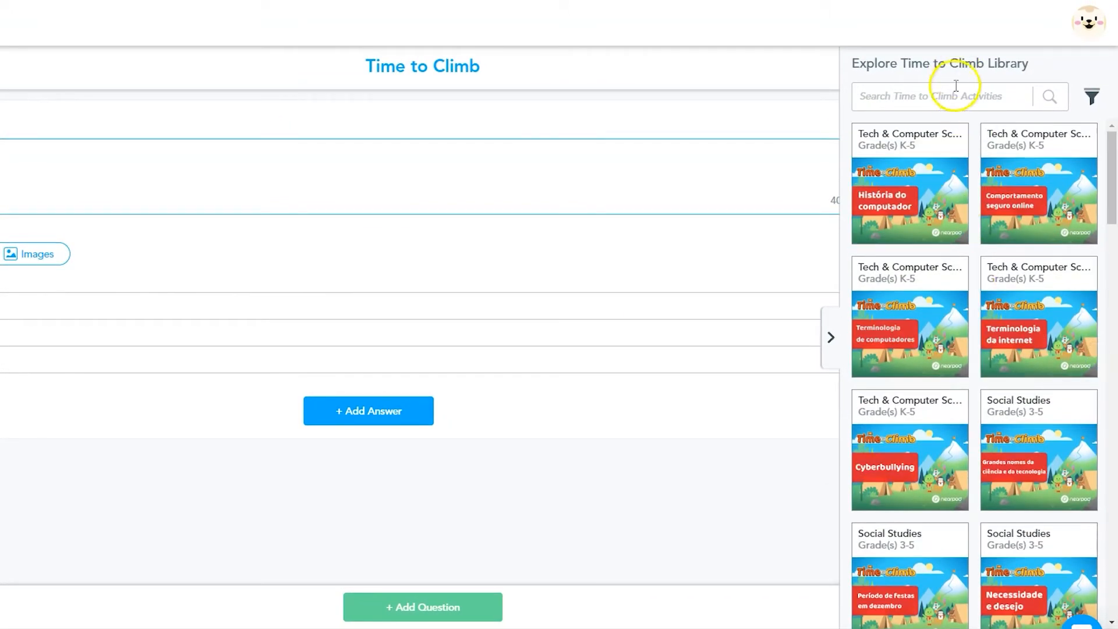
type("one step")
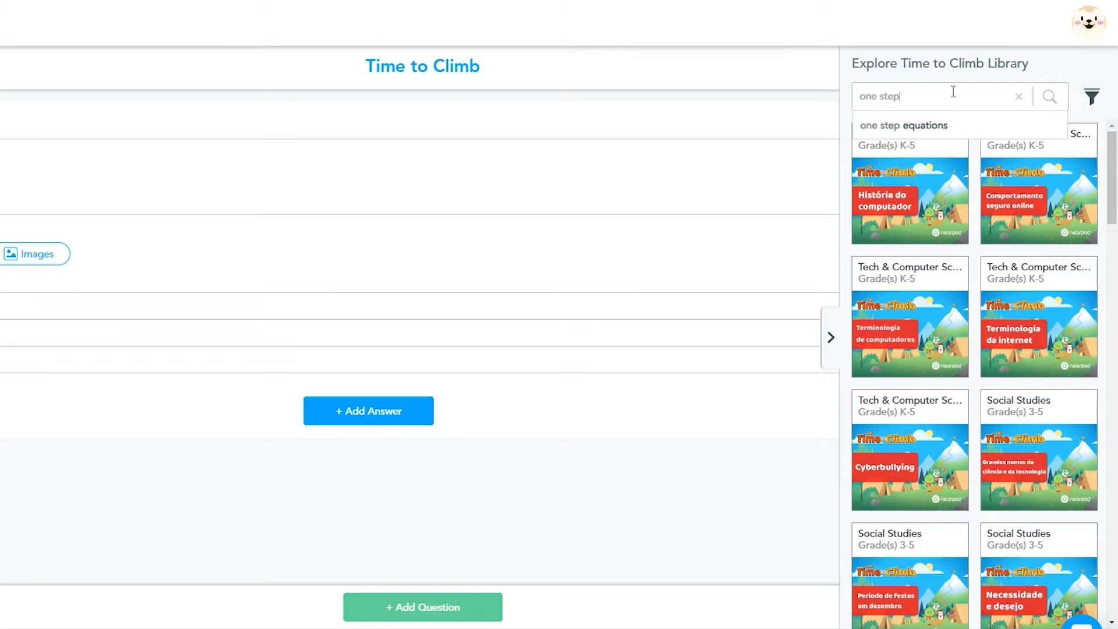
left_click(903, 125)
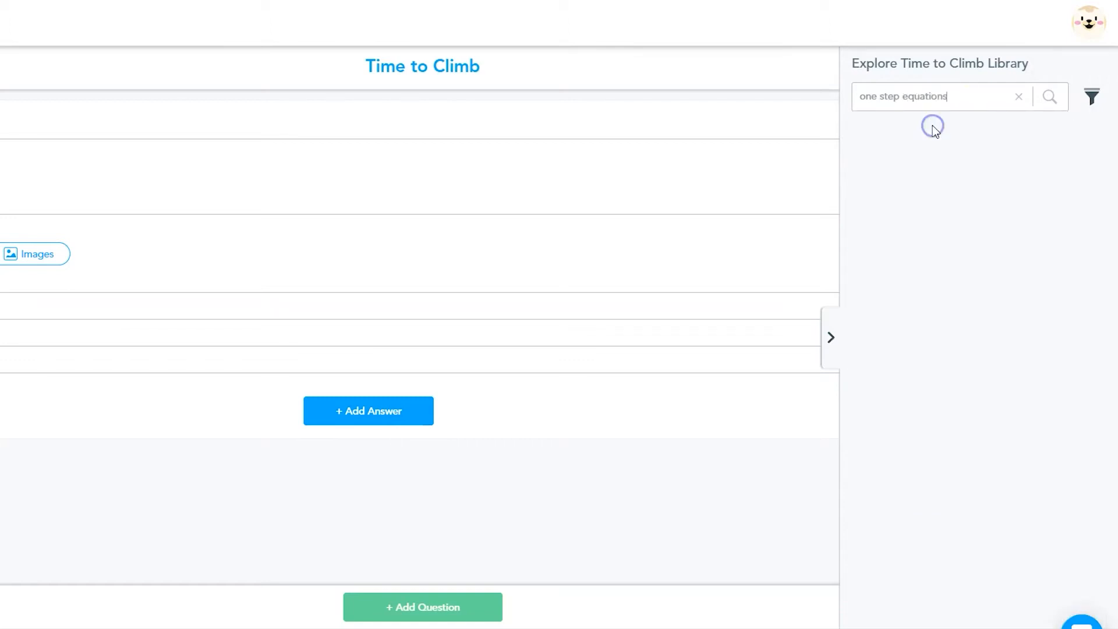
left_click(1049, 96)
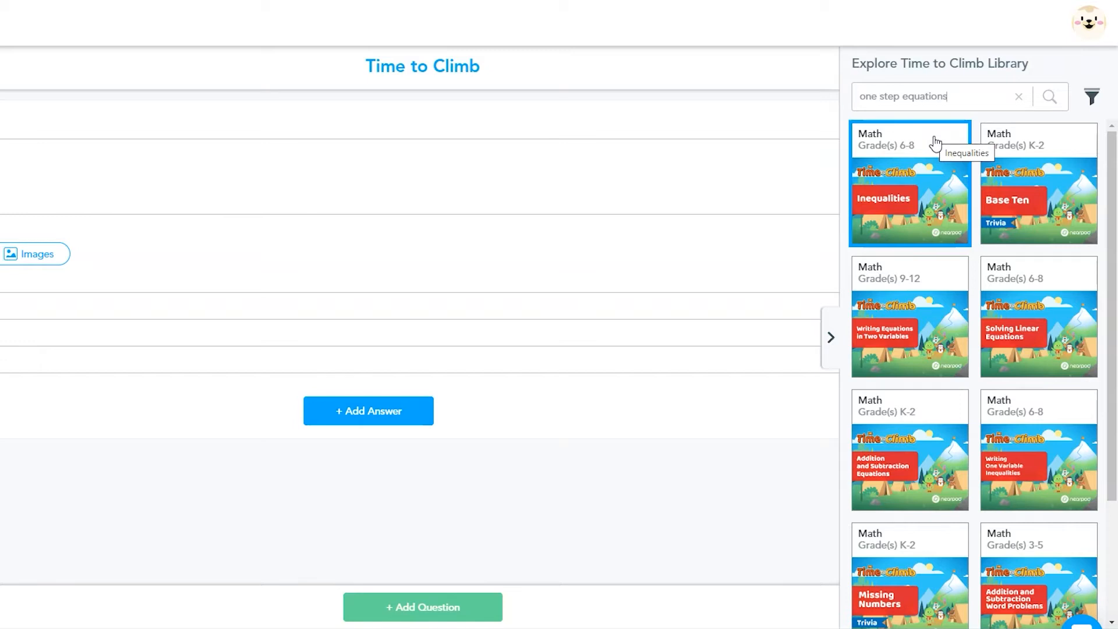
mouse_move(1038, 346)
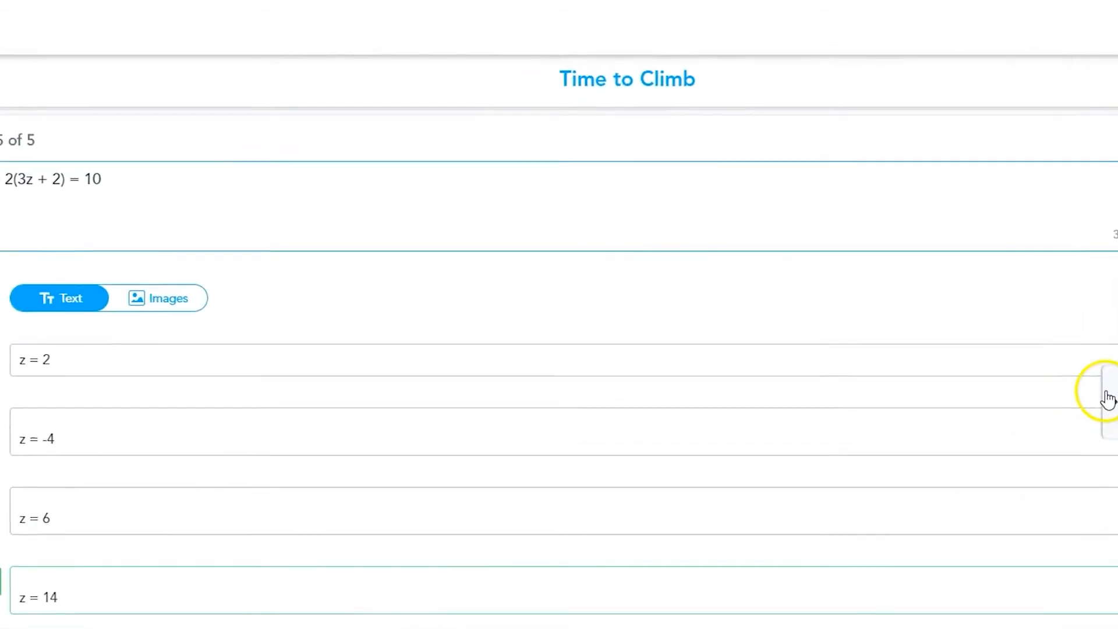
Reword question 5 to 'Solve this equation for z.' and request image answers.
scroll("up", 3)
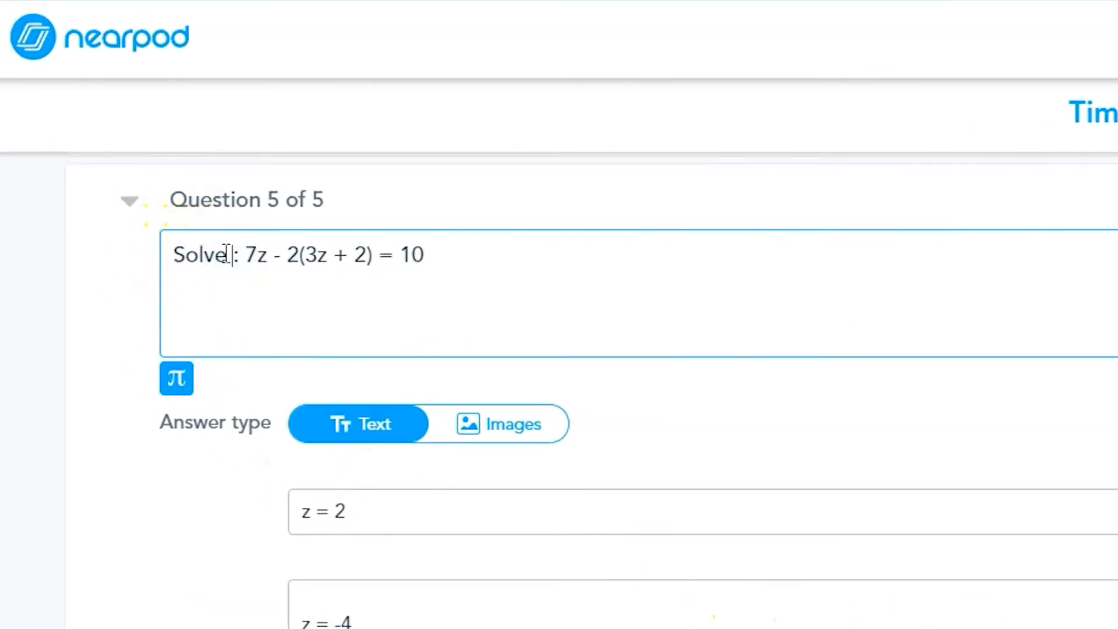
type("this equation for z.")
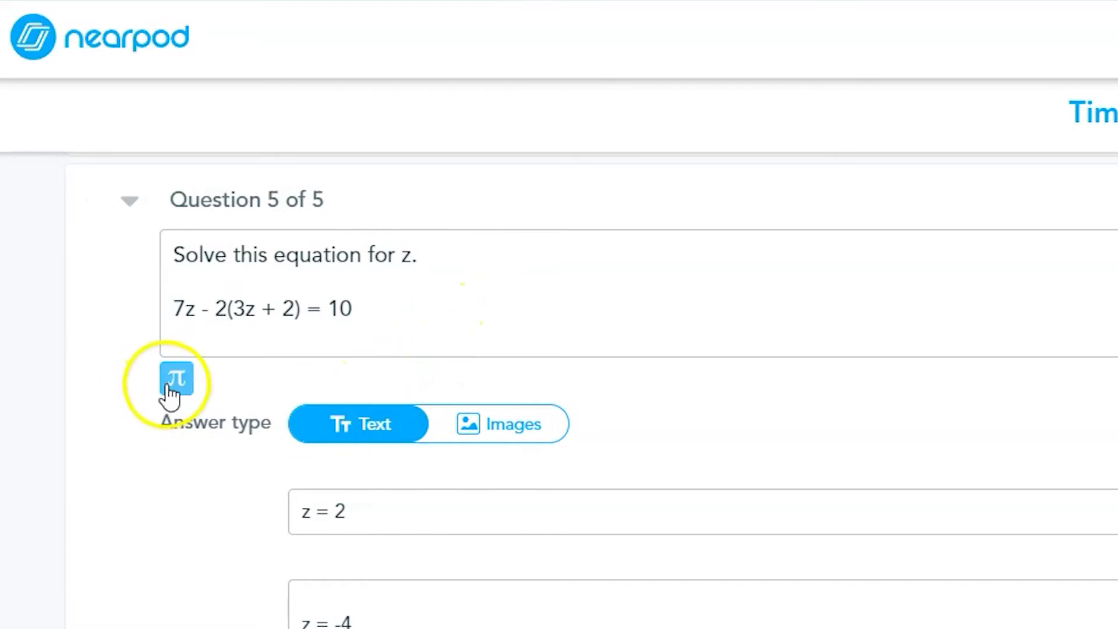
left_click(177, 379)
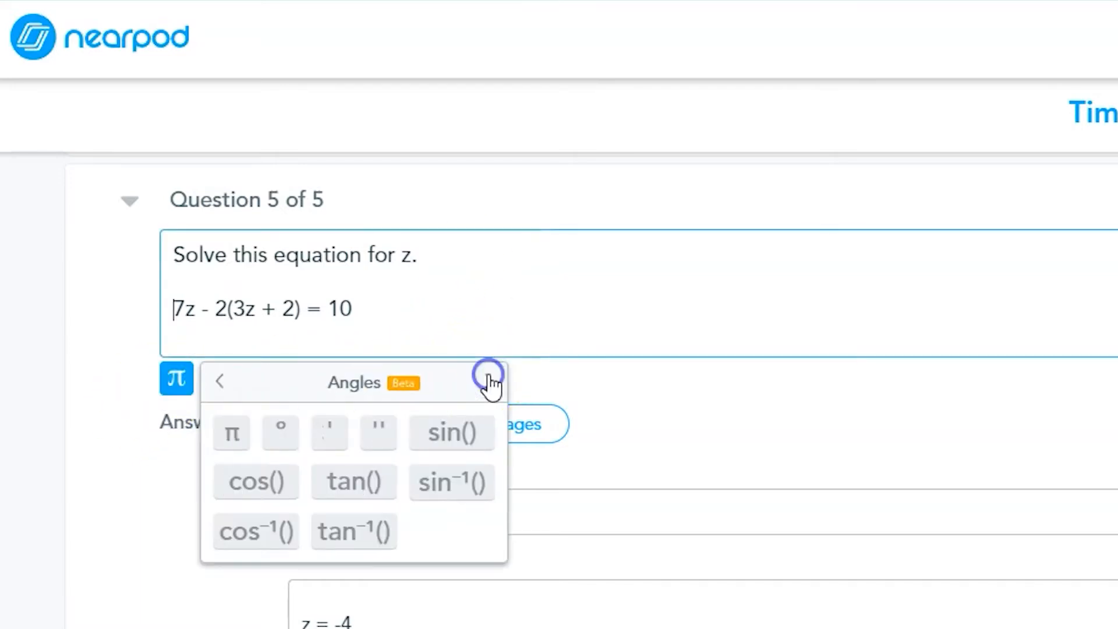
left_click(491, 376)
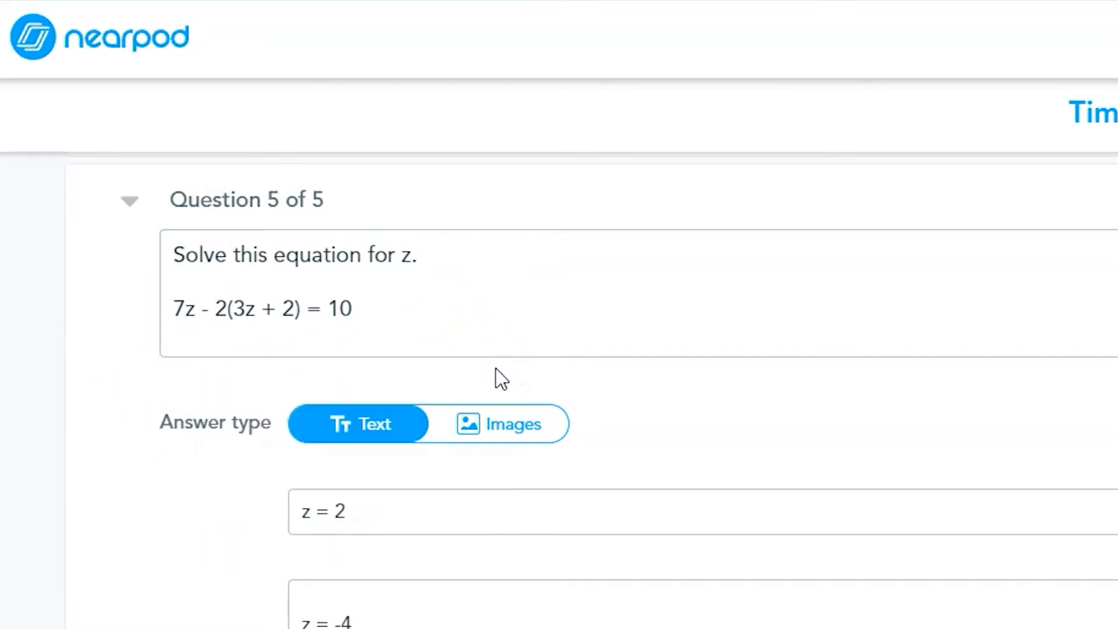
left_click(359, 424)
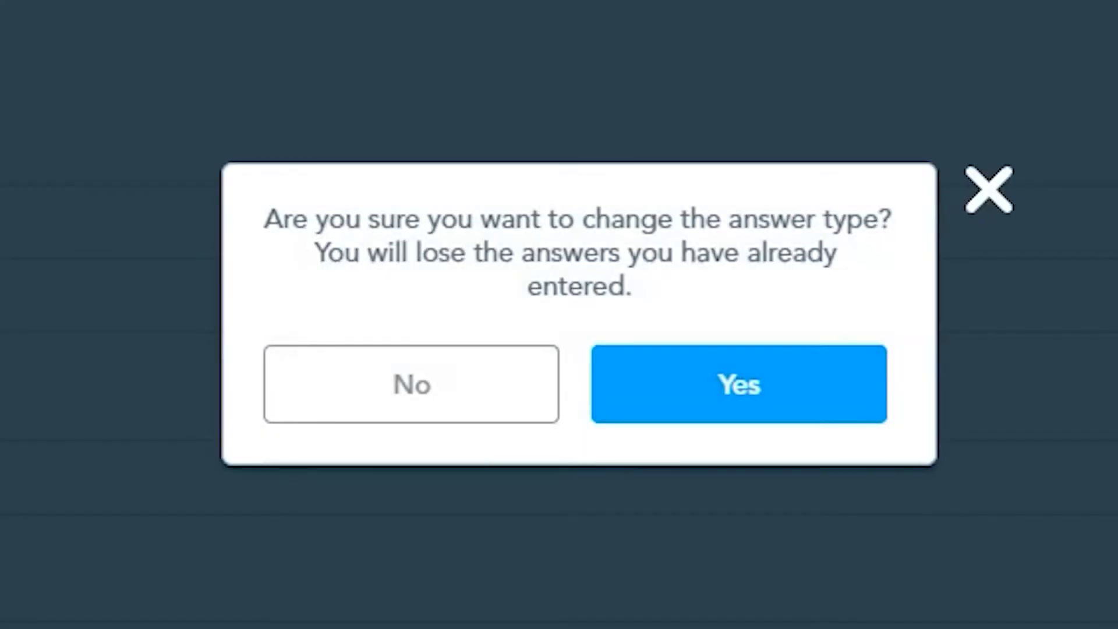
Confirm image answers for question 5 and add a Google image of the number 2.
left_click(739, 384)
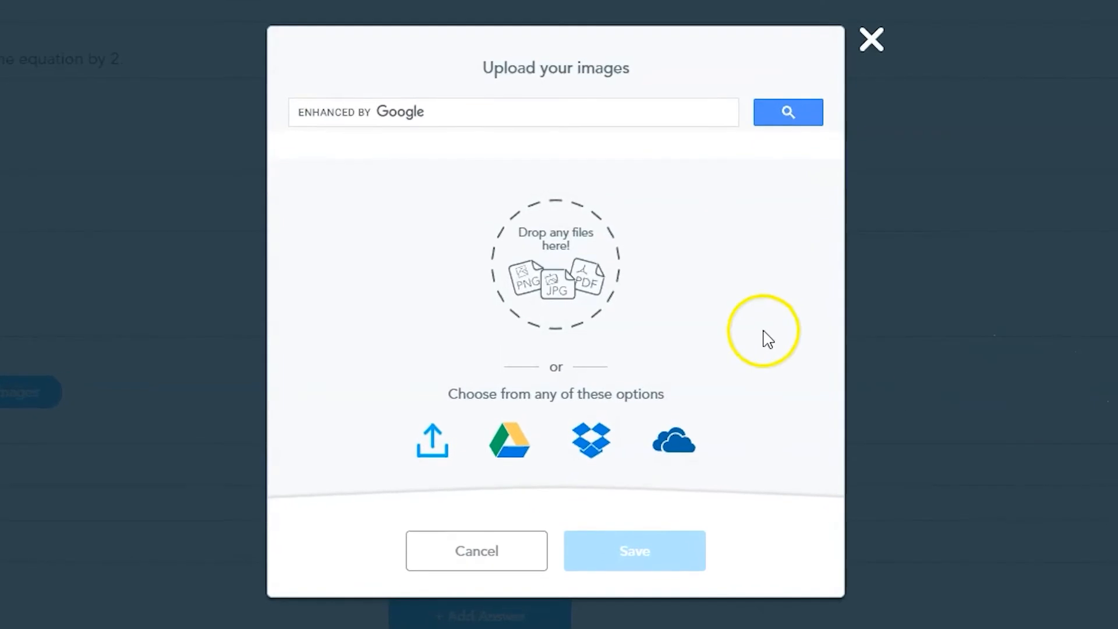
type("2")
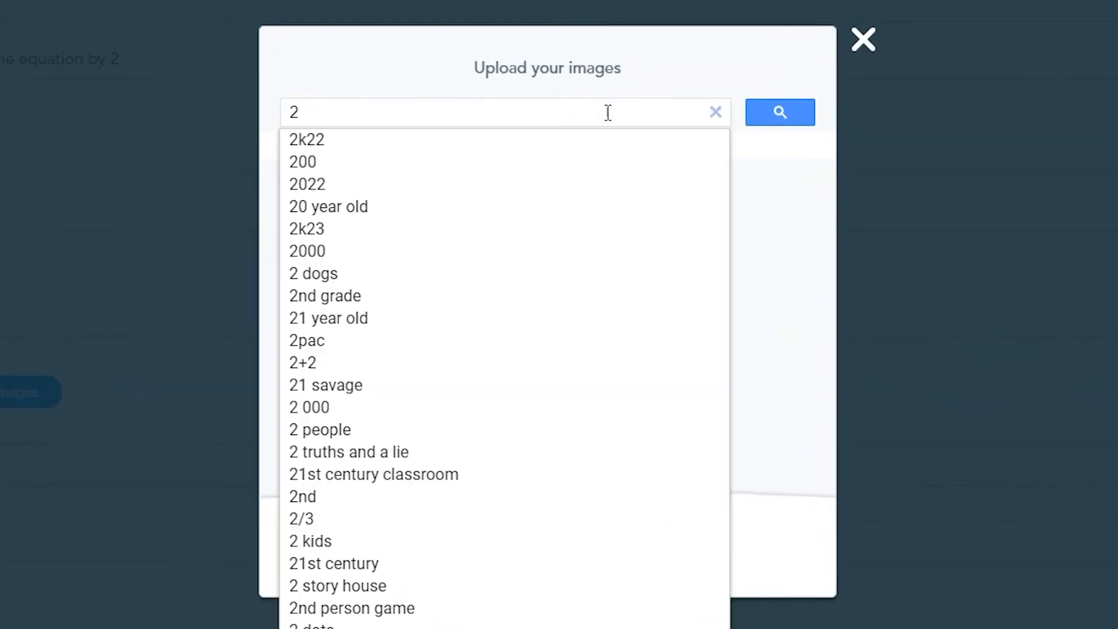
left_click(780, 112)
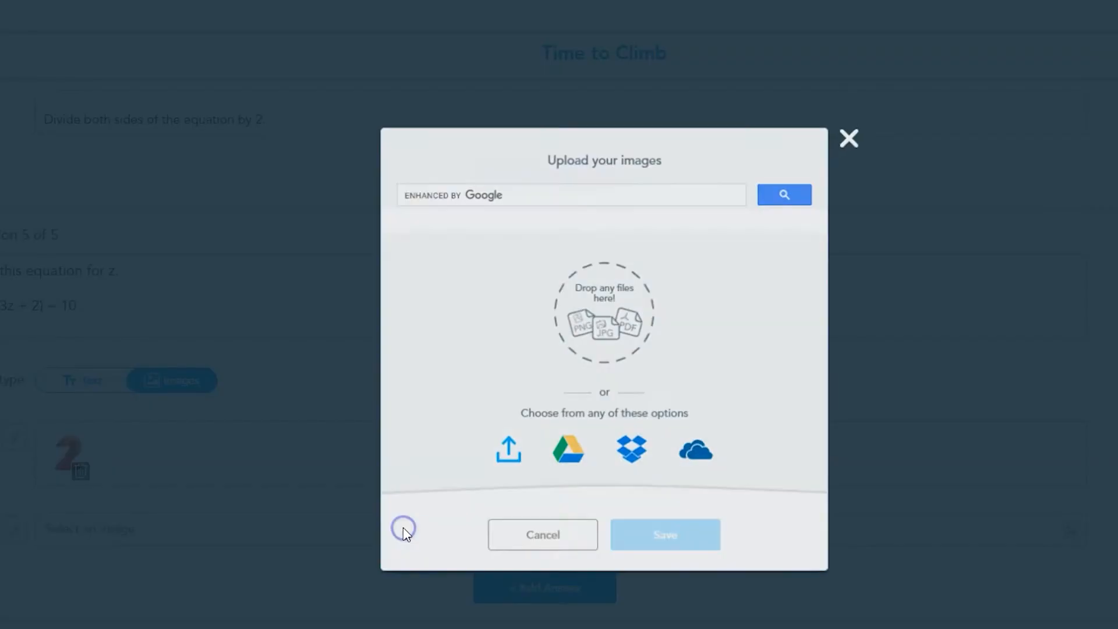
left_click(538, 194)
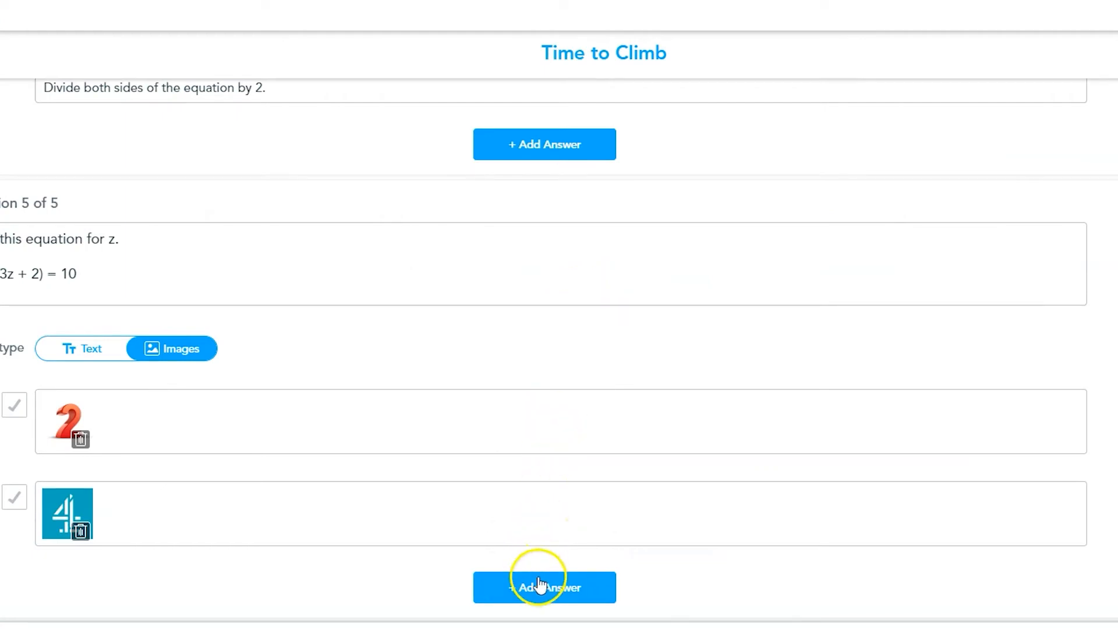
Add further image answers, saving a colourful picture of 14.
left_click(544, 587)
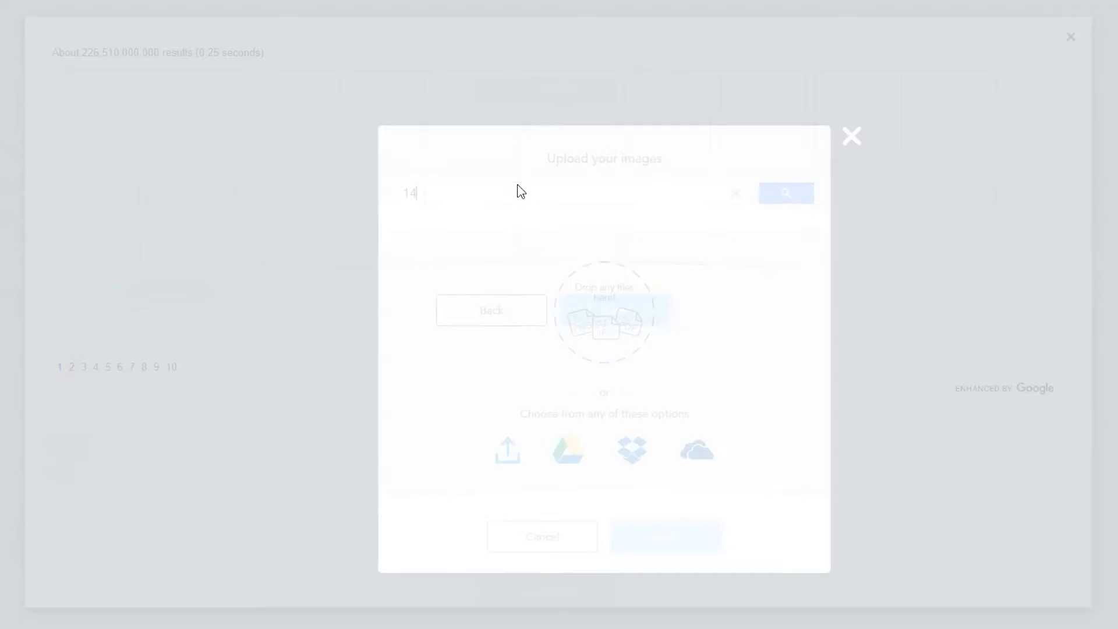
left_click(785, 194)
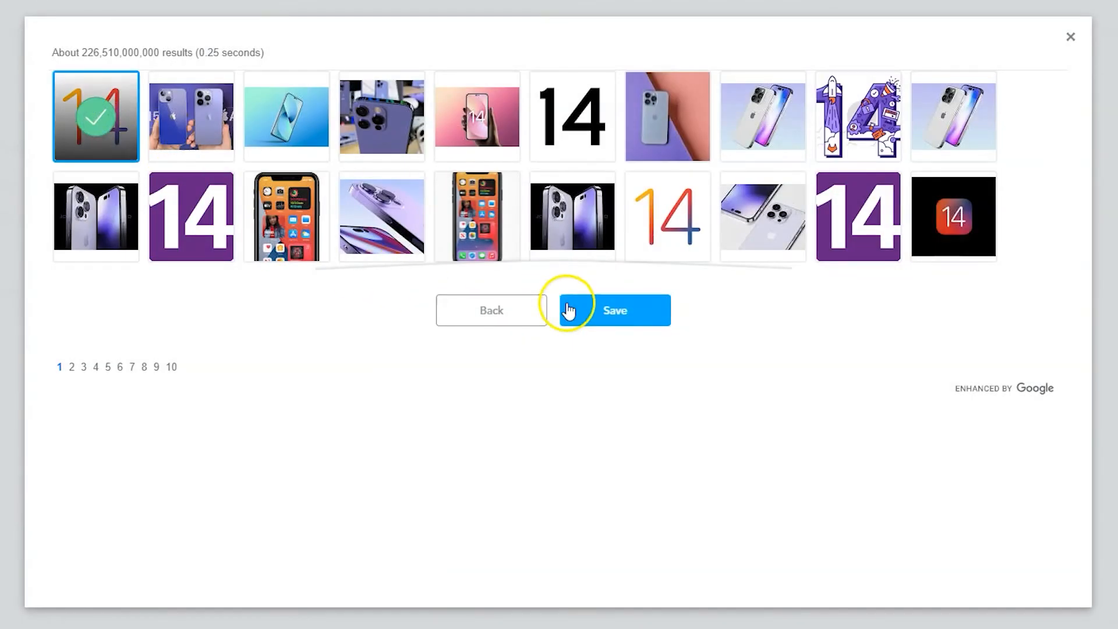
left_click(612, 310)
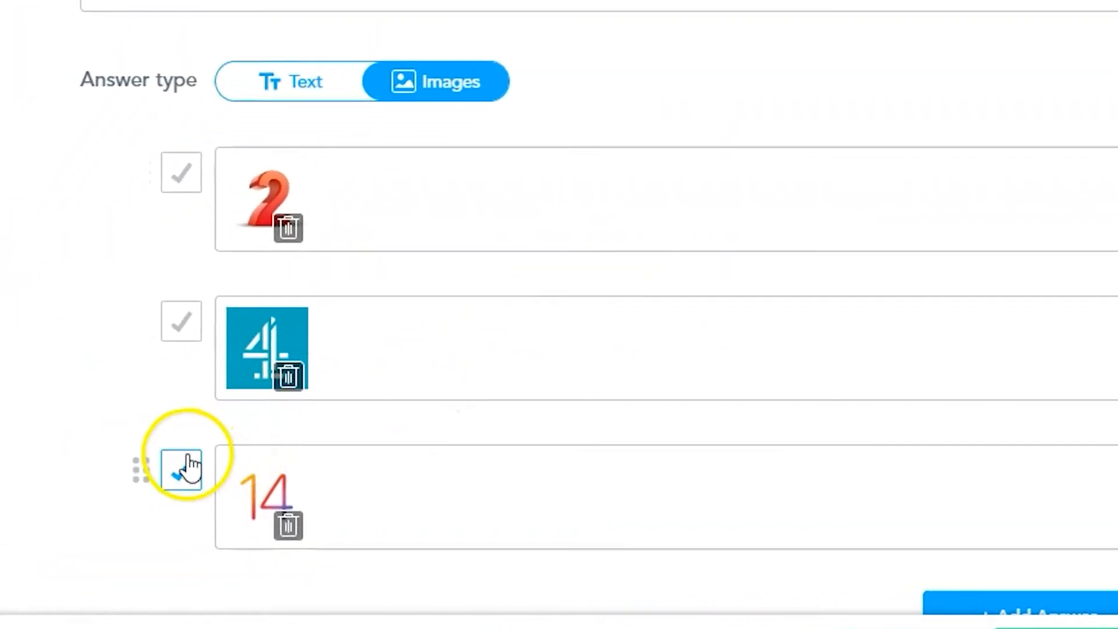
Mark the 14 picture as question 5's correct answer.
left_click(182, 471)
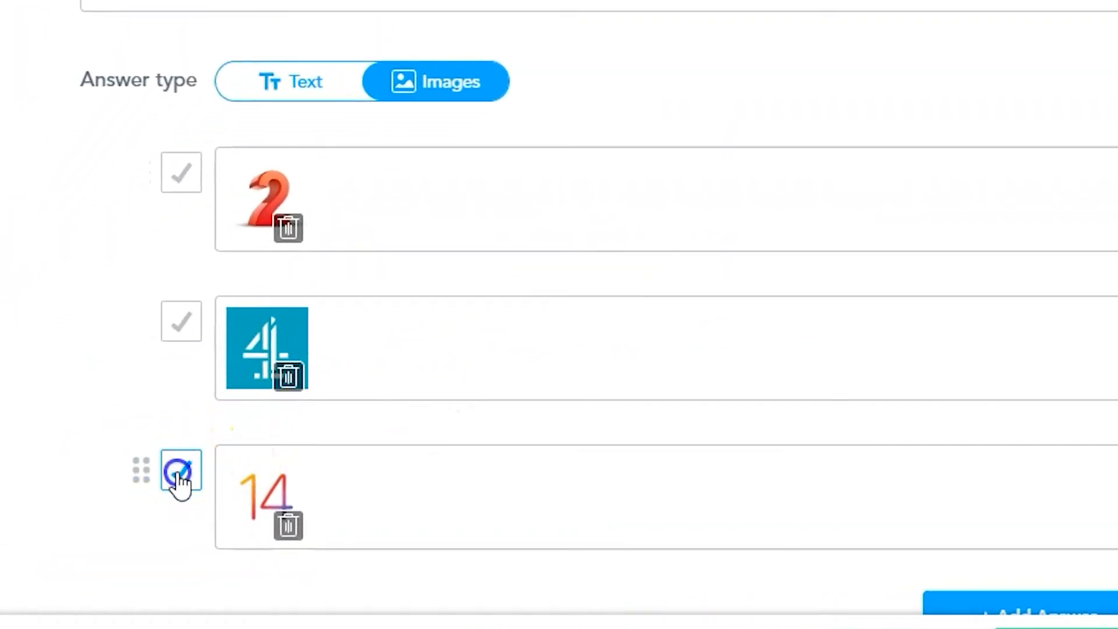
left_click(182, 472)
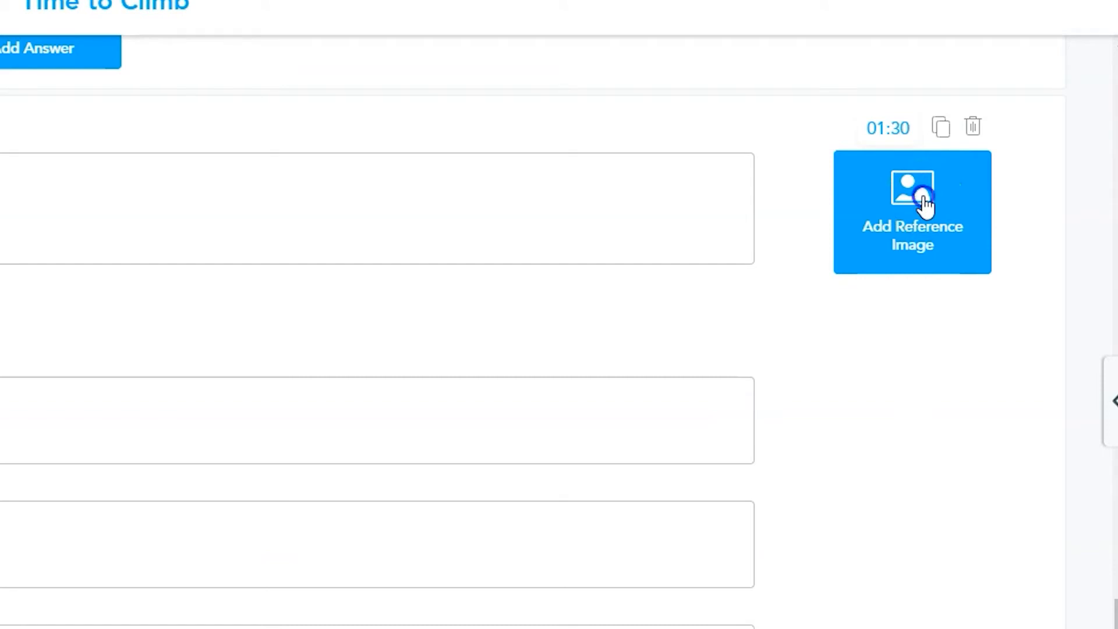
left_click(913, 212)
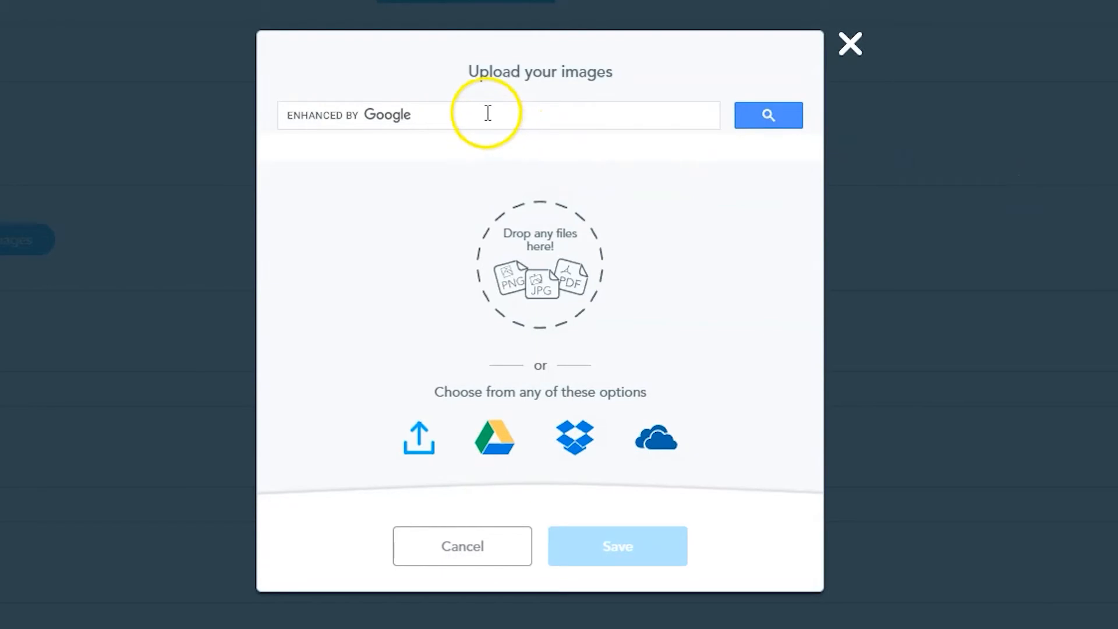
left_click(487, 115)
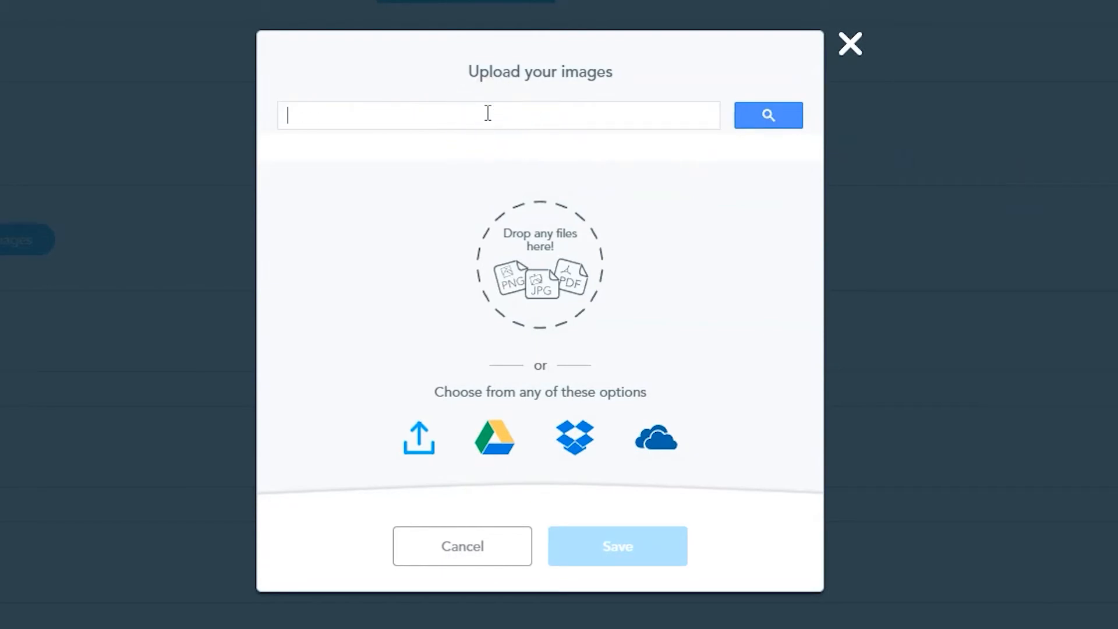
mouse_move(488, 450)
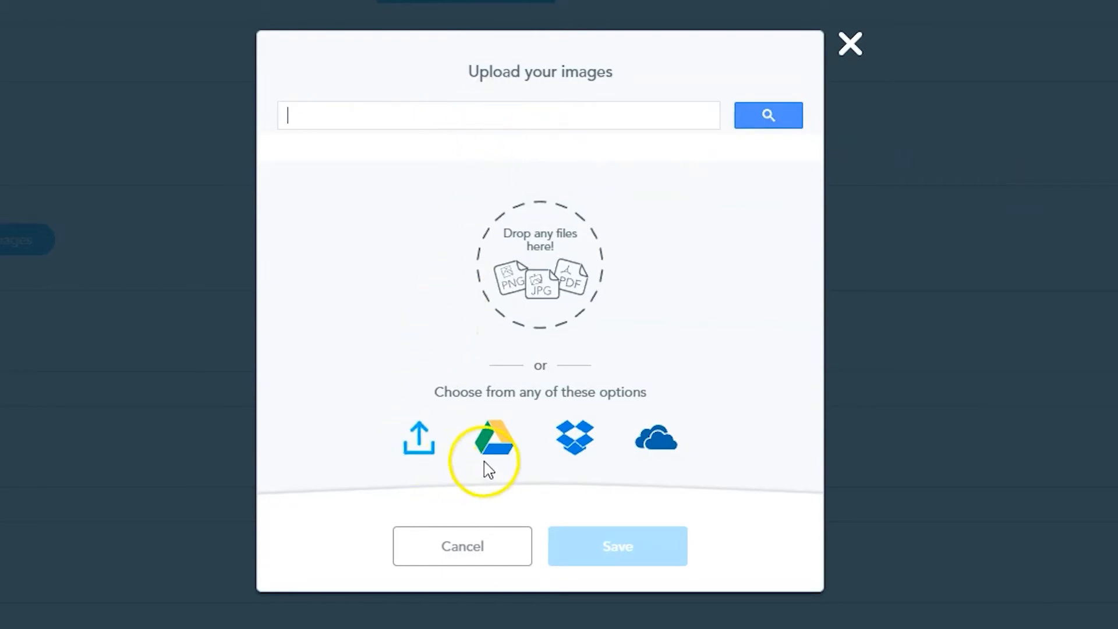
mouse_move(571, 439)
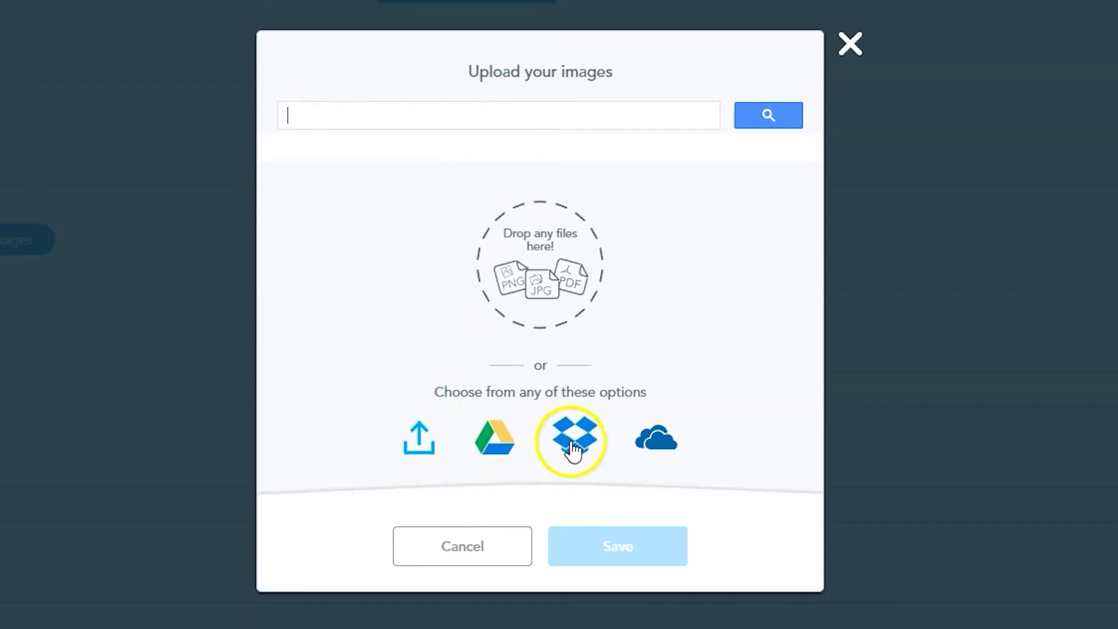
mouse_move(655, 439)
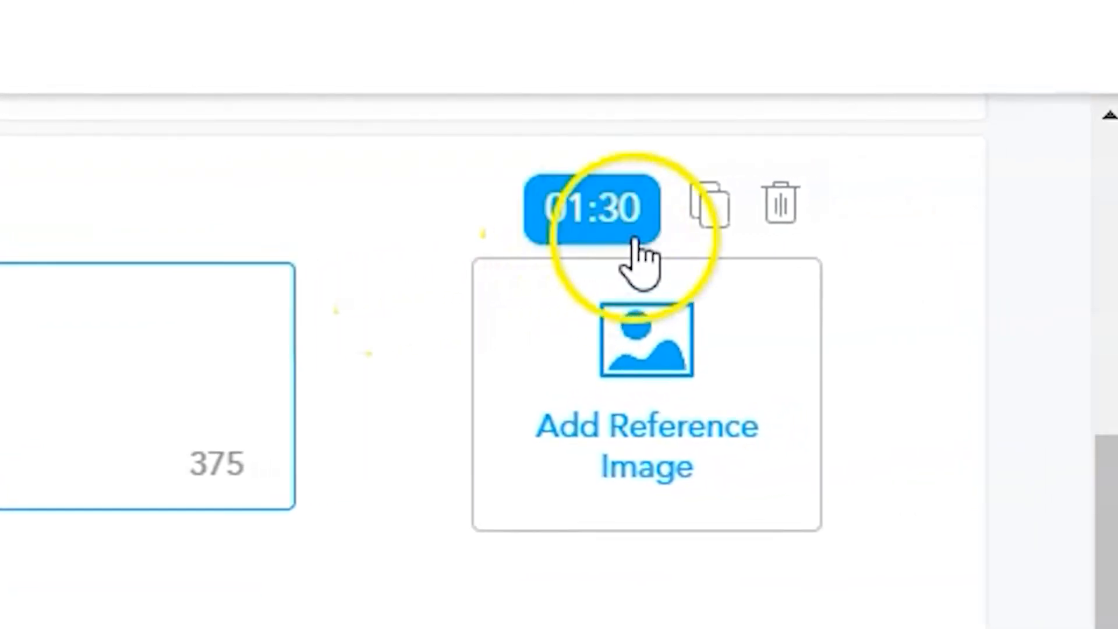
mouse_move(709, 207)
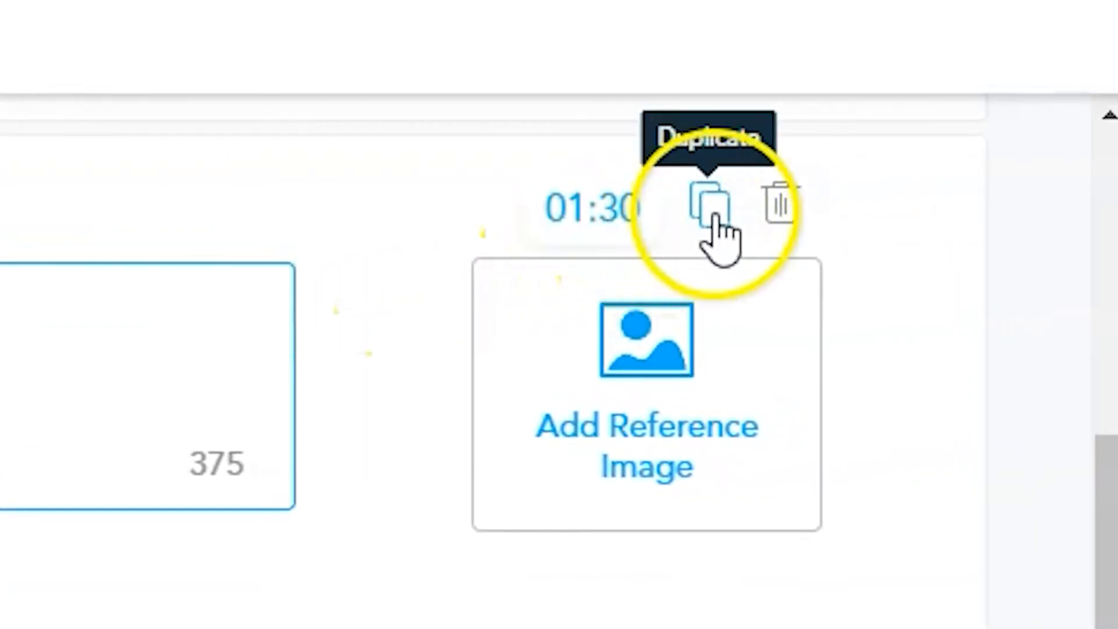
mouse_move(777, 214)
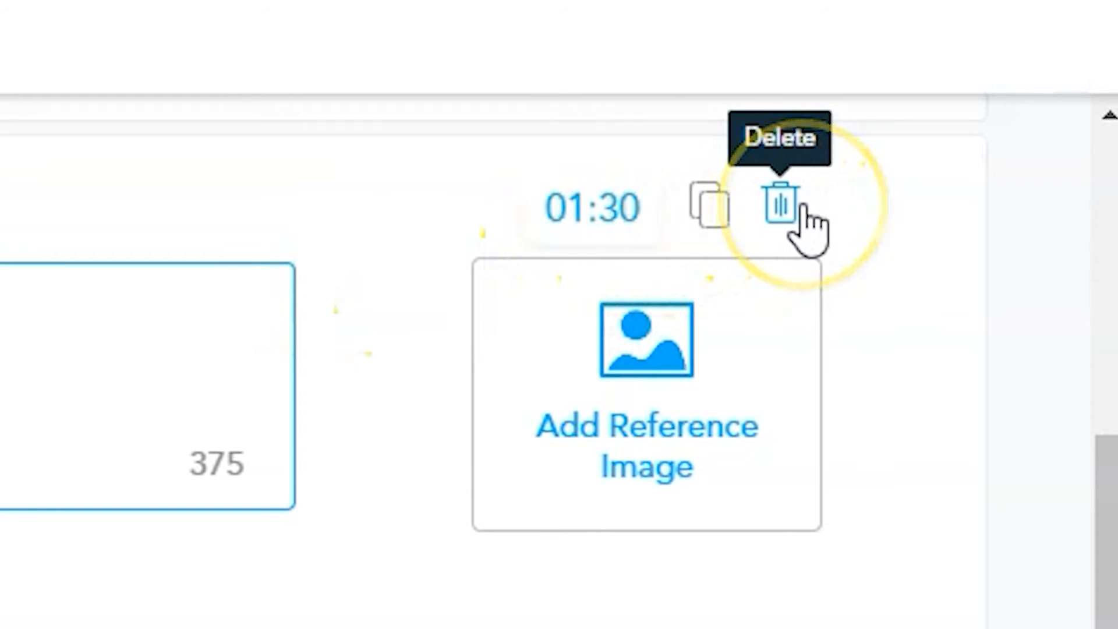
Delete the blank question from the activity and confirm.
left_click(781, 207)
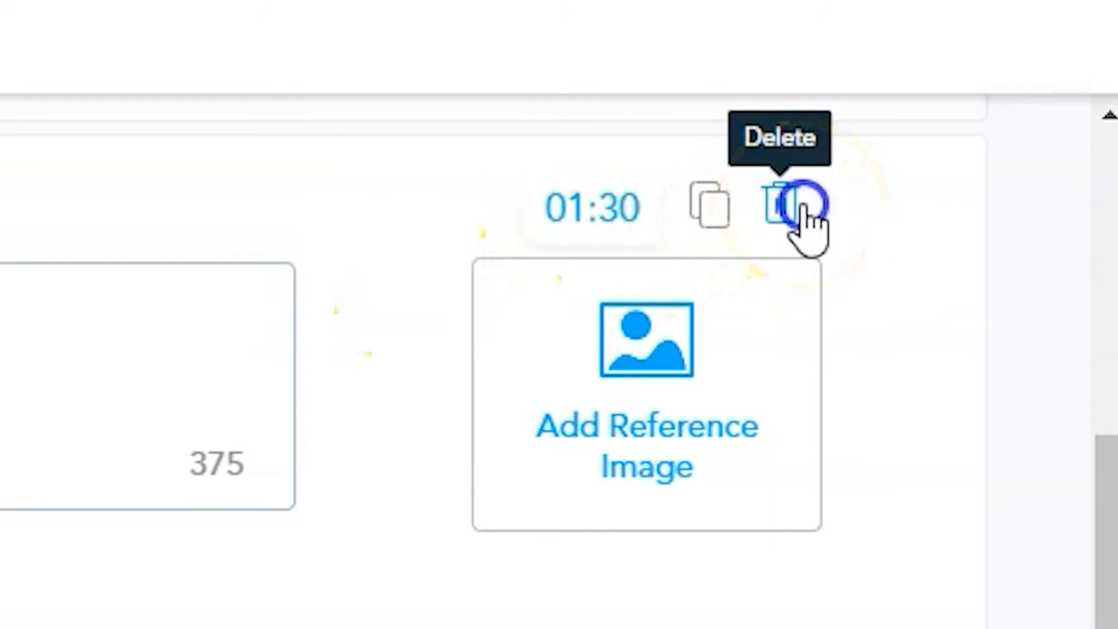
left_click(784, 208)
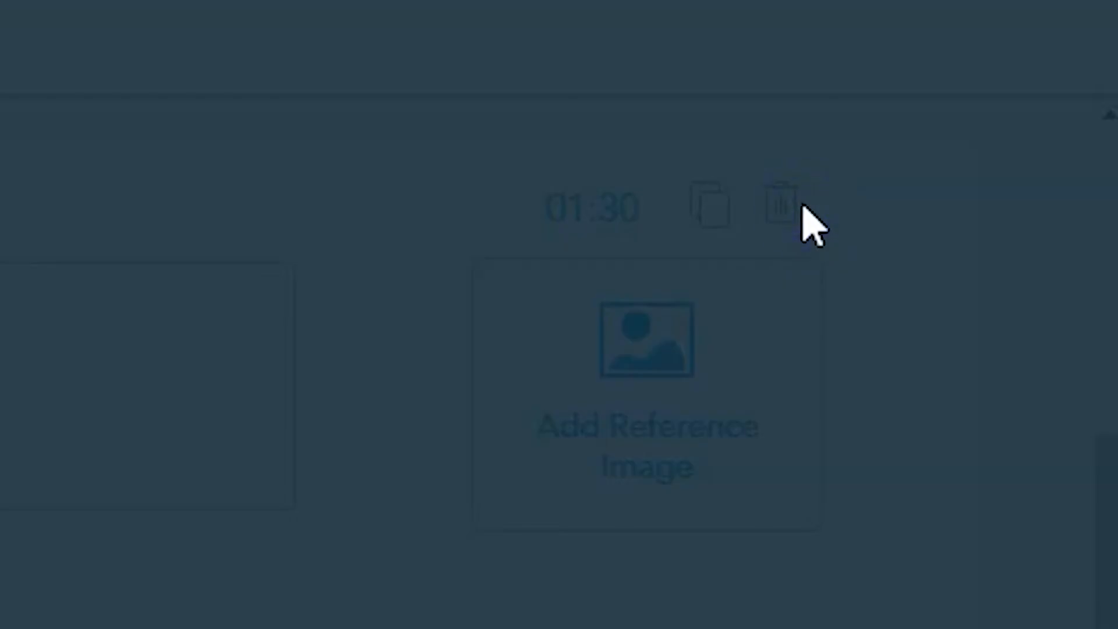
left_click(779, 207)
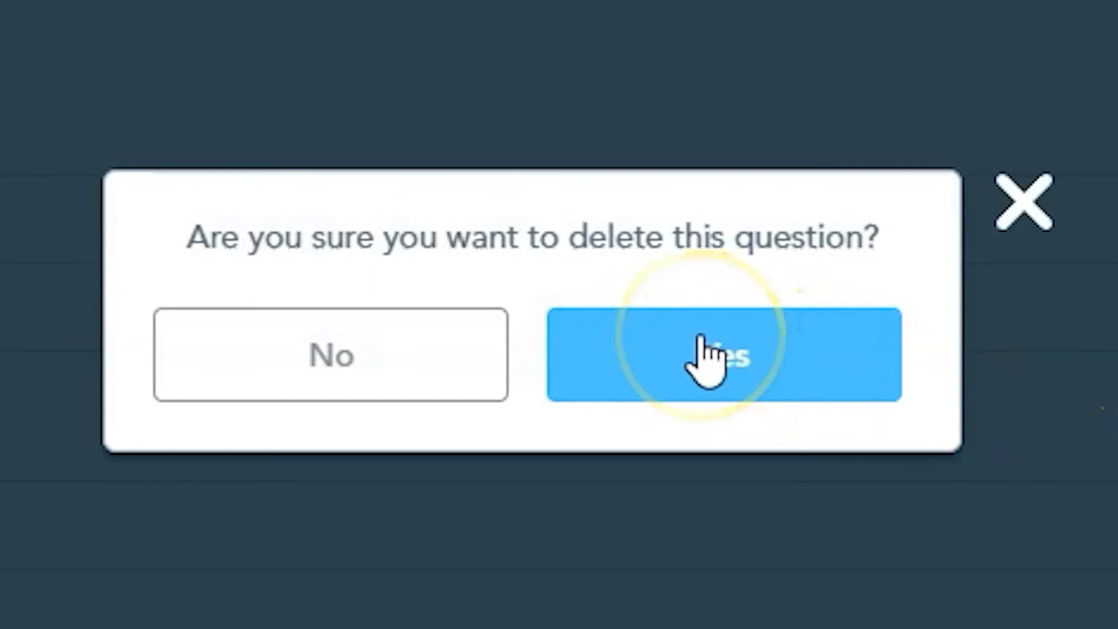
left_click(724, 354)
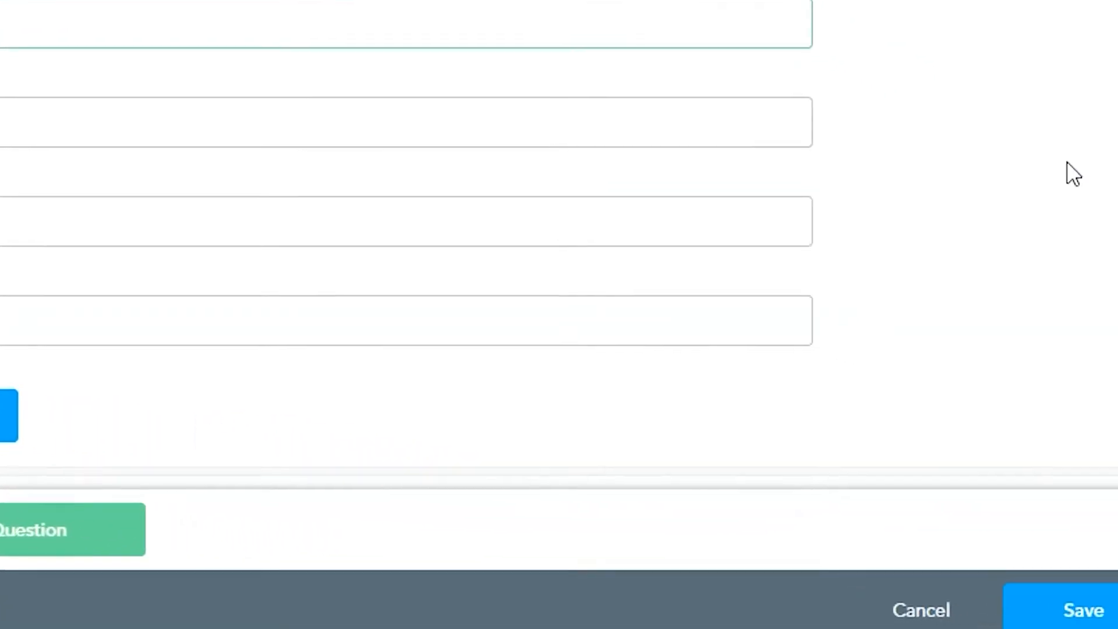
Save the activity as 'Linear Equation Climb' with a description about solving equations to climb.
left_click(1060, 609)
type("Linear")
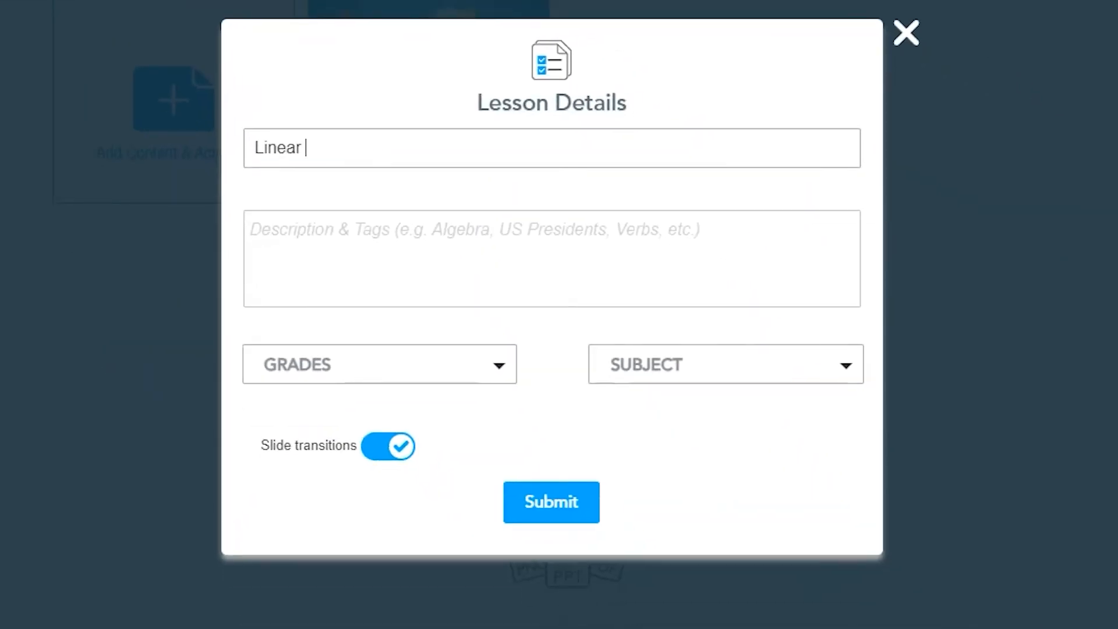
type("Equation Climb")
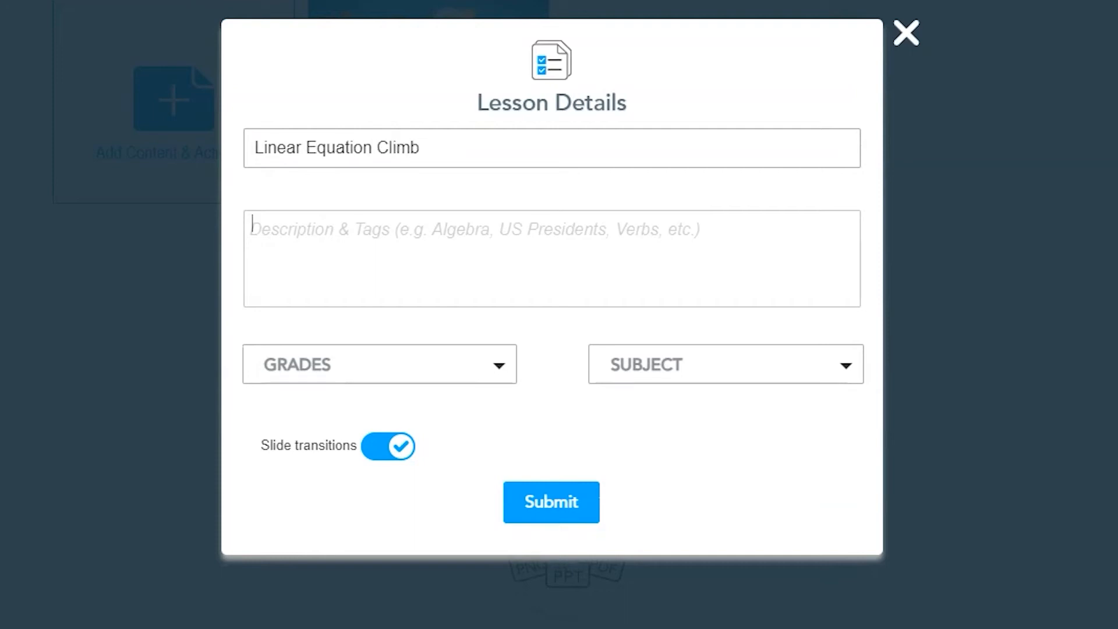
type("Answer the equation")
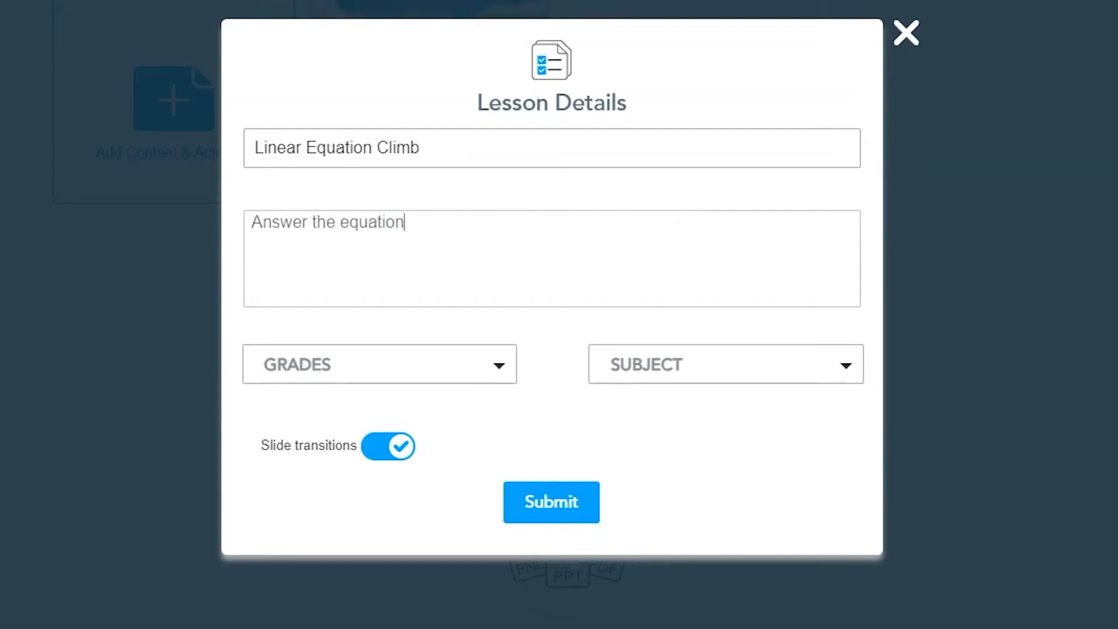
type("Solve the equations t")
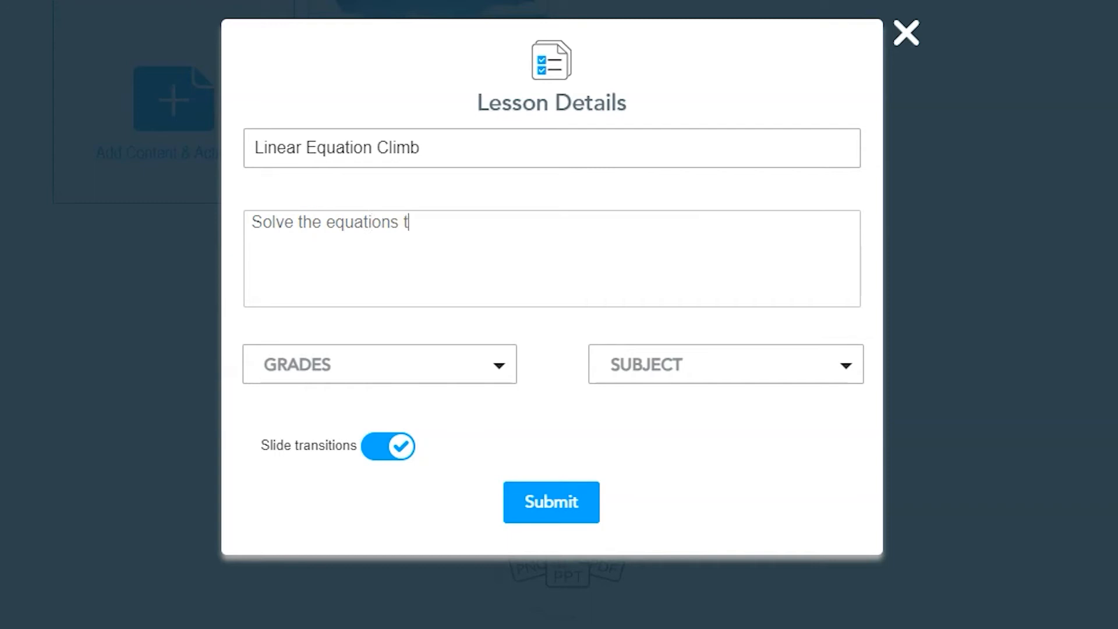
type("in order to climb the hill.  Be quick and accurate!")
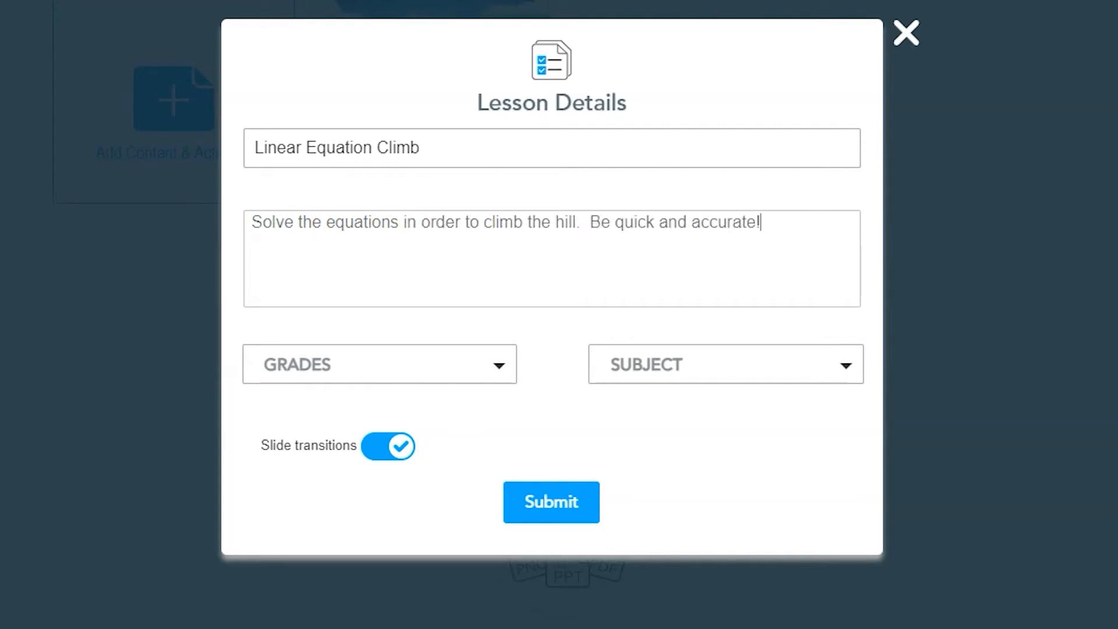
Pick 9th grade and Math, then submit the lesson details.
left_click(379, 364)
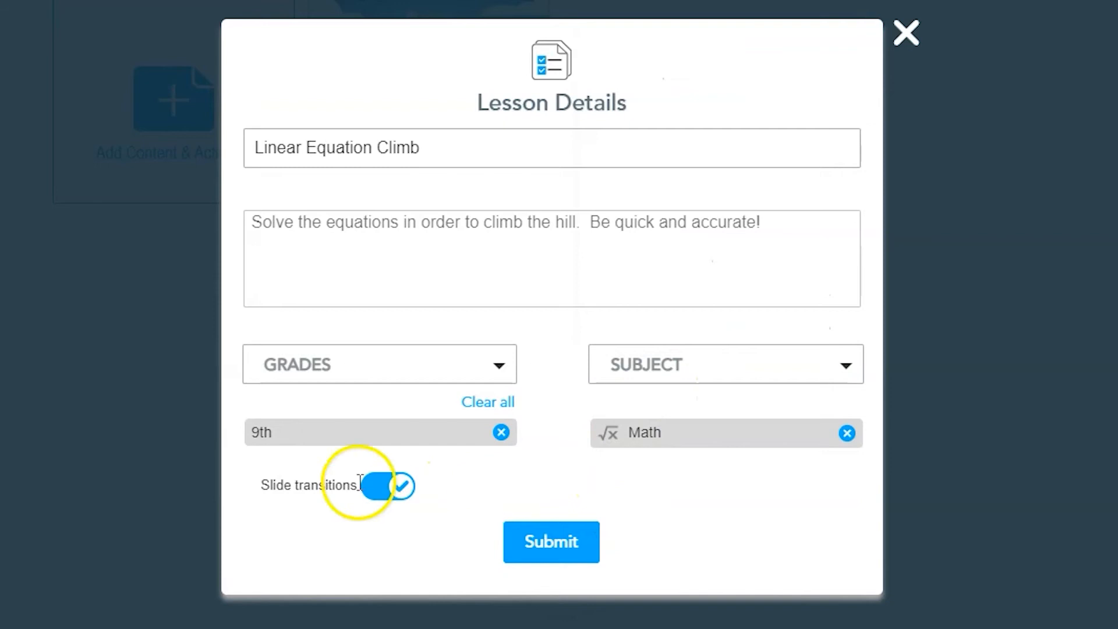
mouse_move(494, 479)
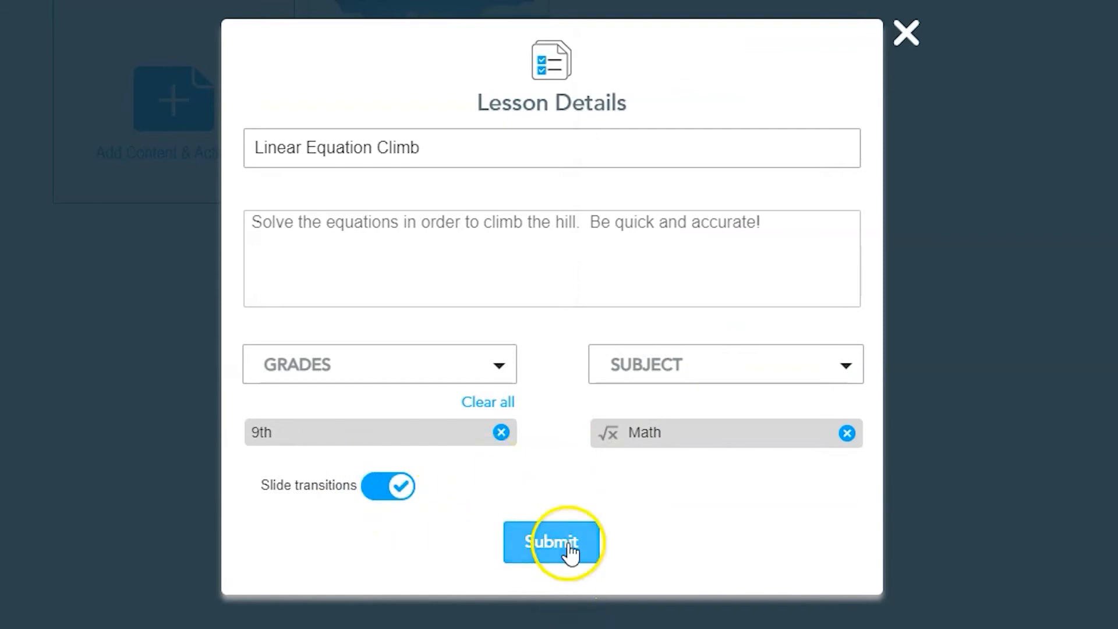
left_click(551, 542)
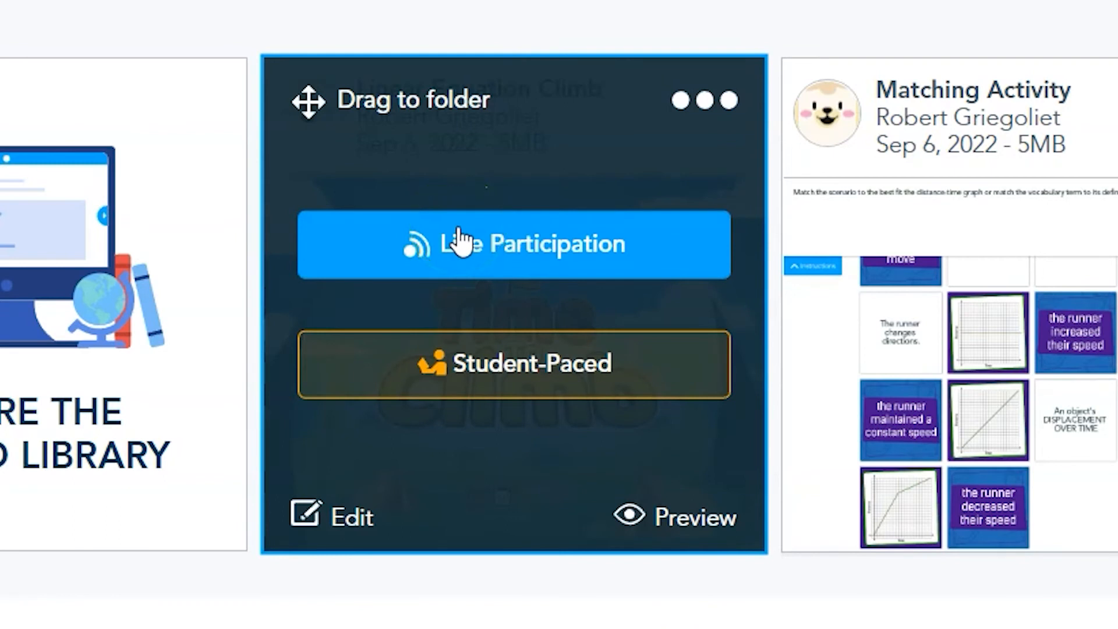
mouse_move(537, 308)
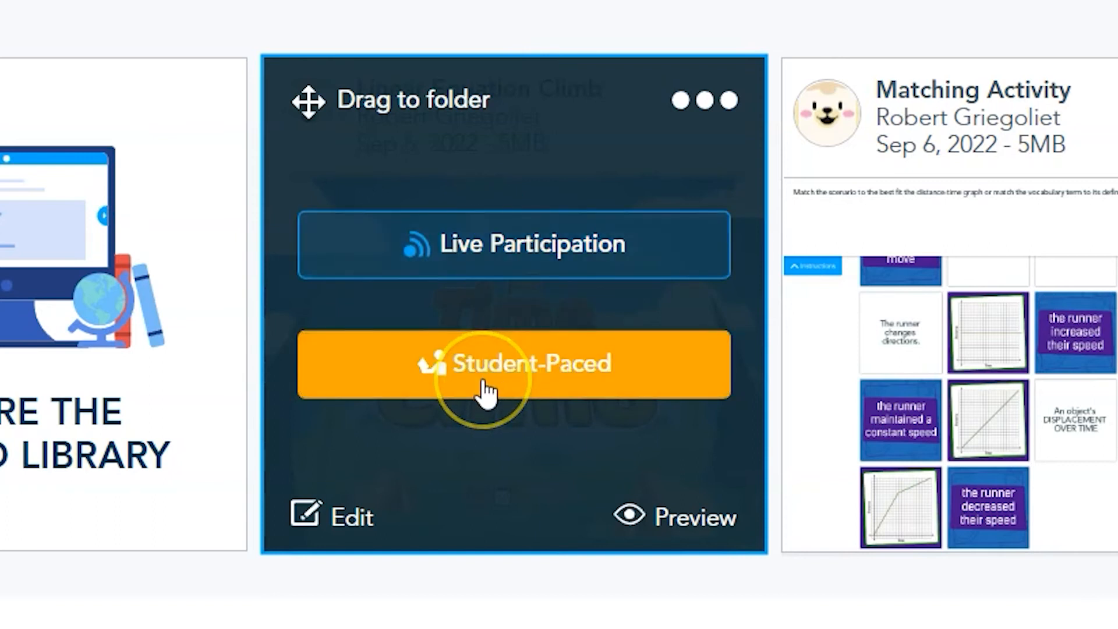
mouse_move(487, 389)
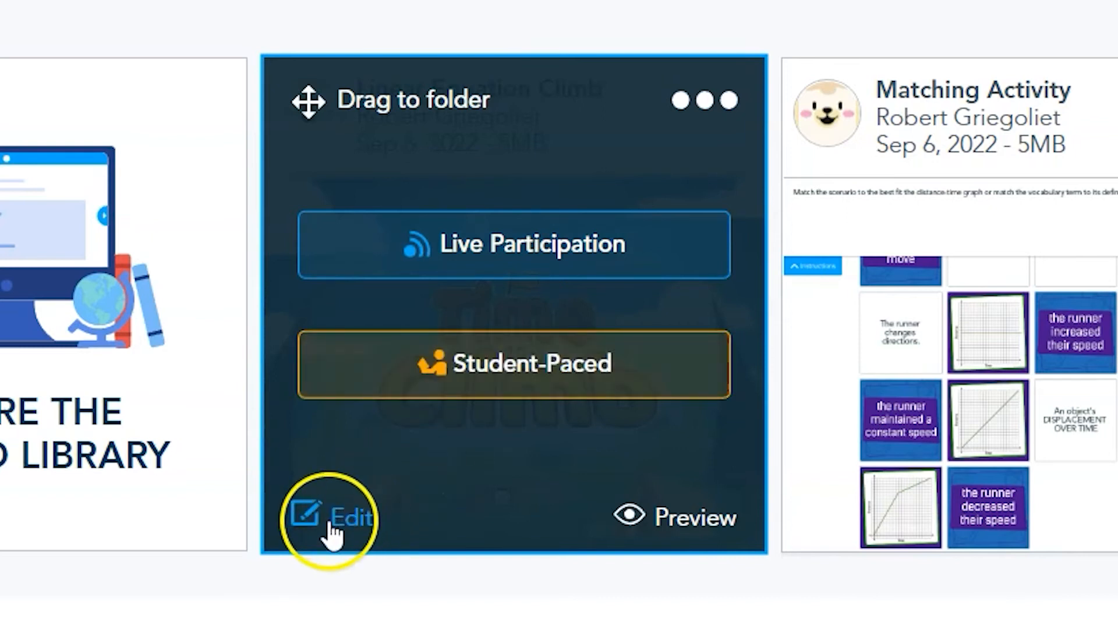
mouse_move(380, 489)
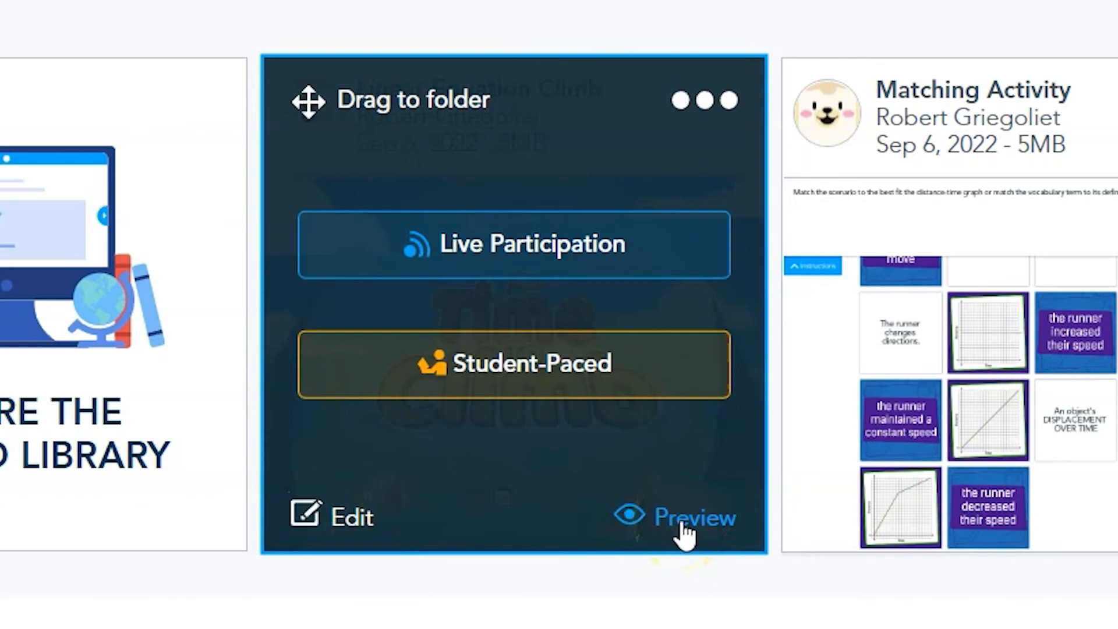
Preview the Linear Equation Climb lesson from My Library.
left_click(695, 517)
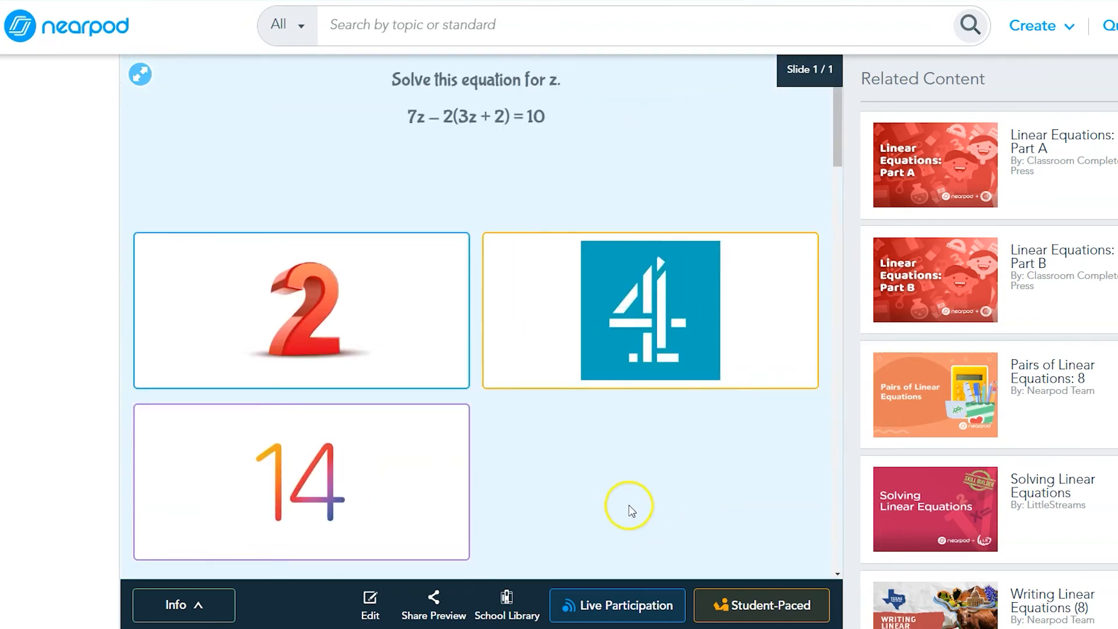
mouse_move(378, 477)
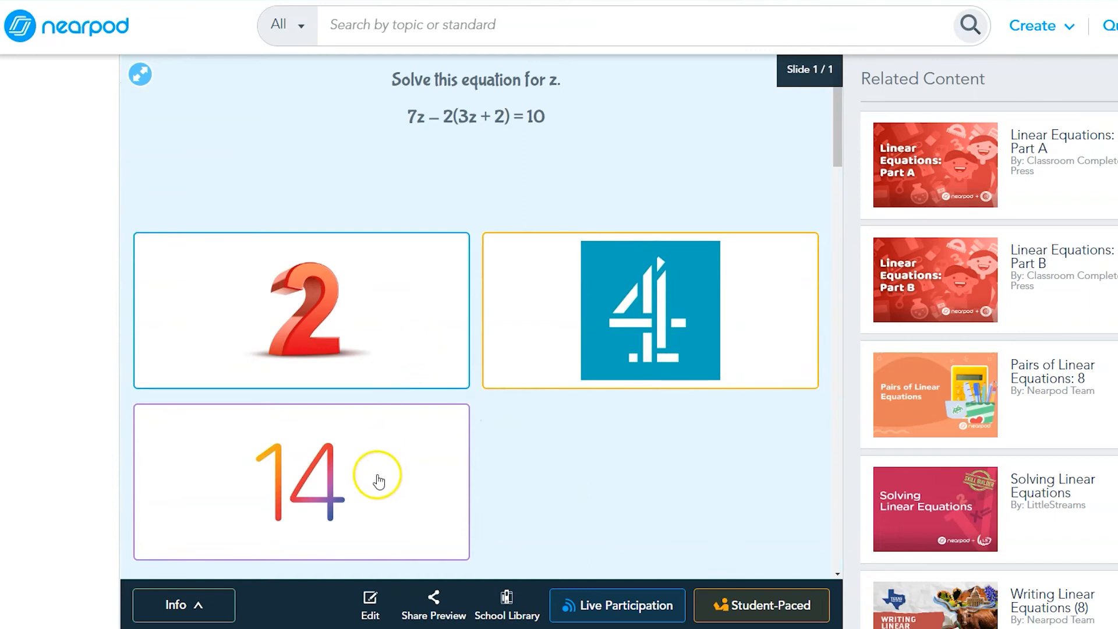
mouse_move(402, 476)
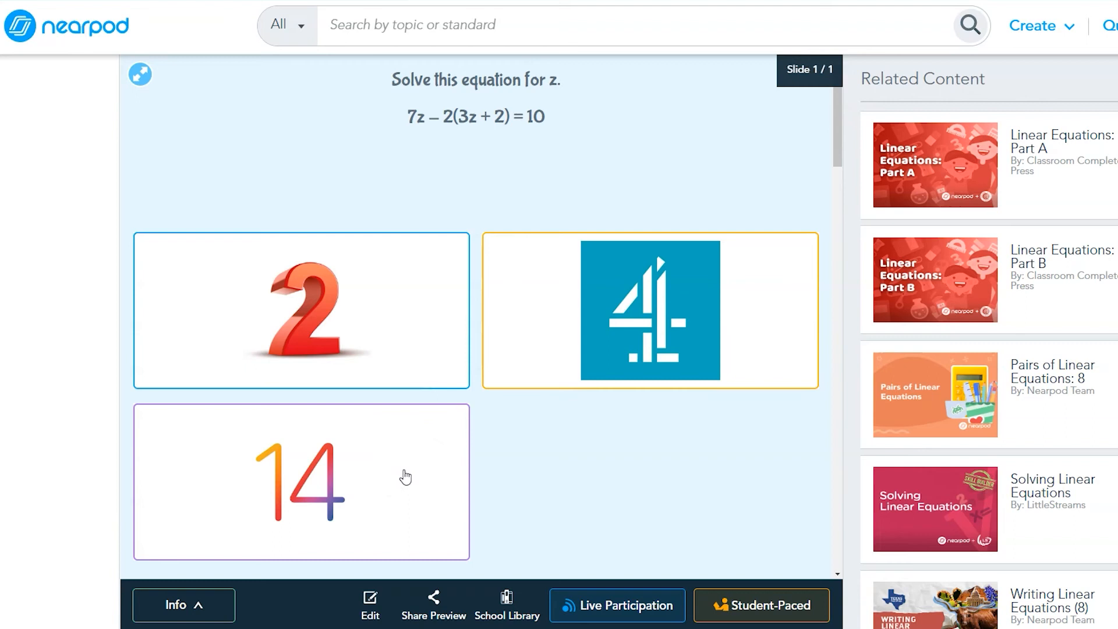
Launch the previewed lesson as a Live Participation session.
left_click(435, 457)
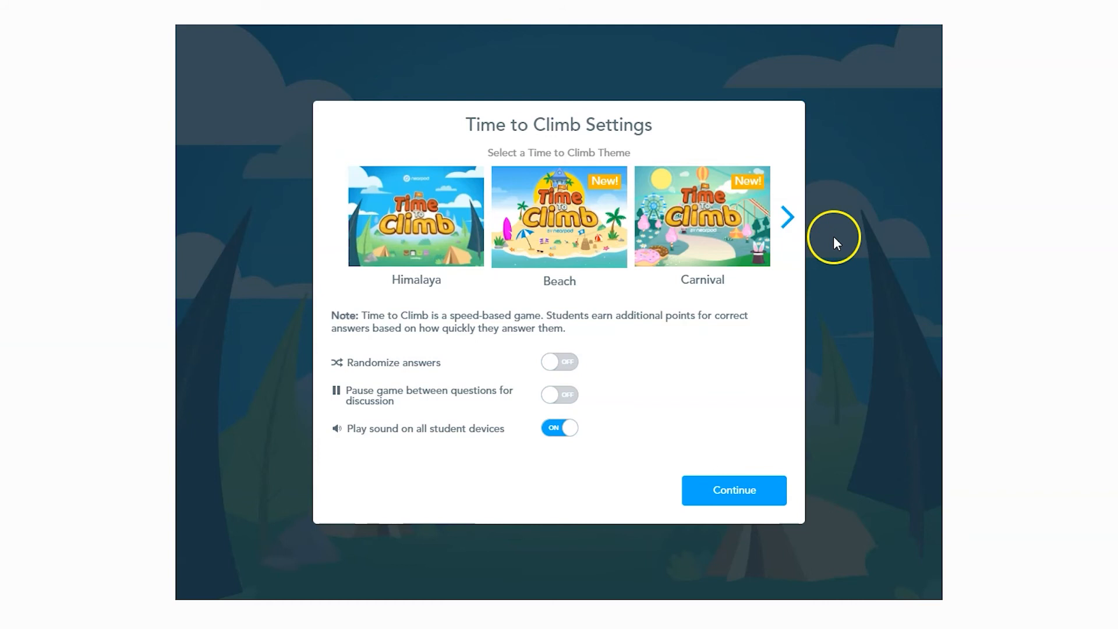
mouse_move(815, 272)
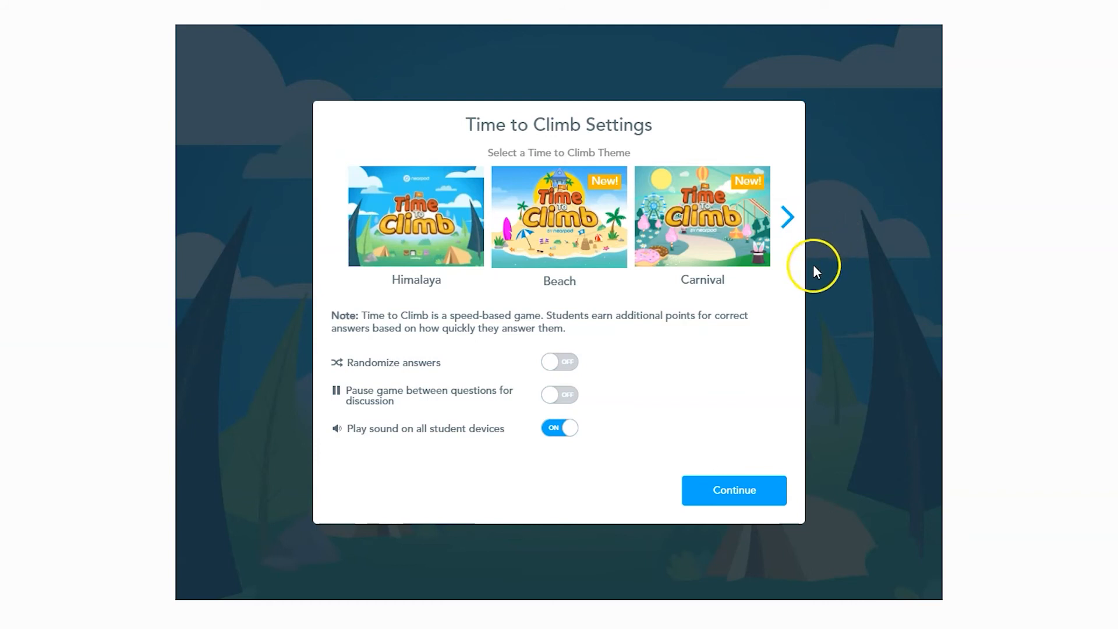
mouse_move(727, 365)
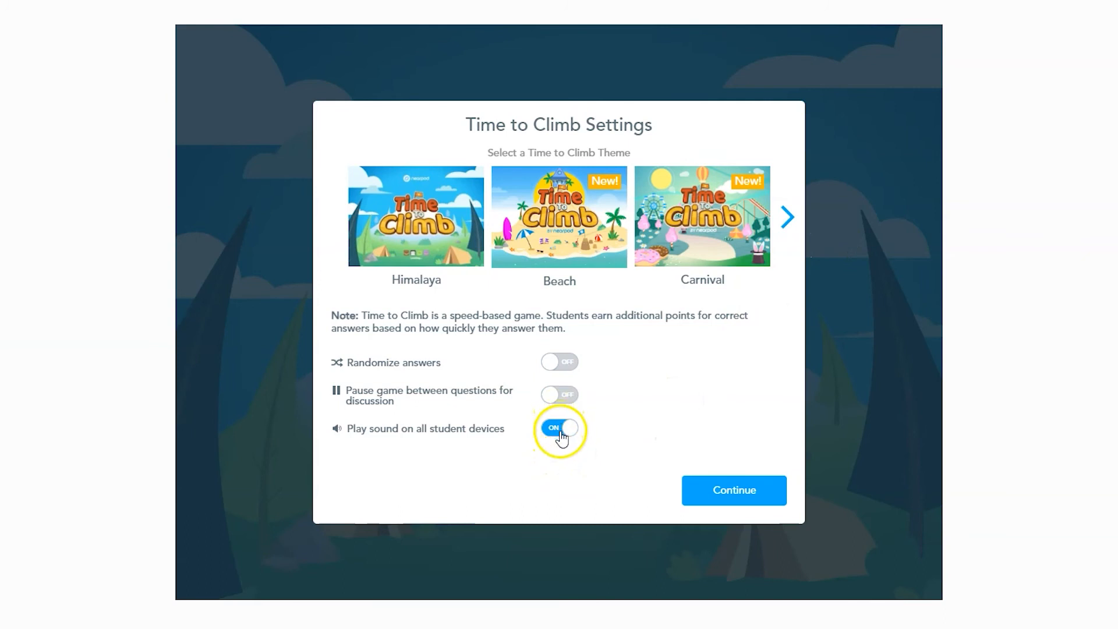
Turn student-device sound off, pausing between questions on, and leave answers unrandomized.
left_click(561, 430)
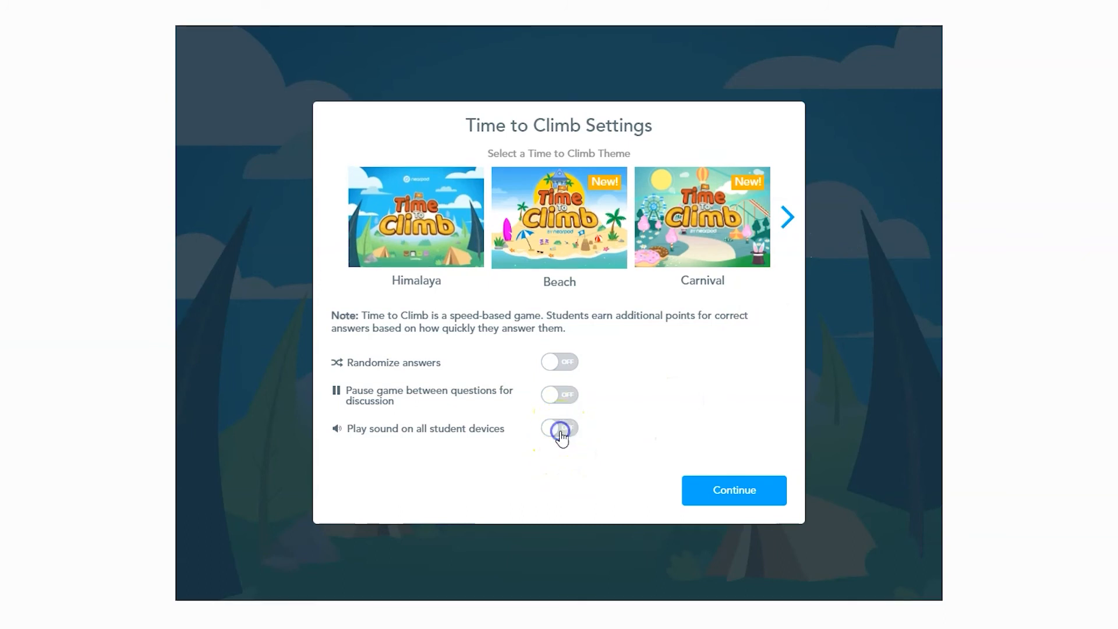
left_click(559, 428)
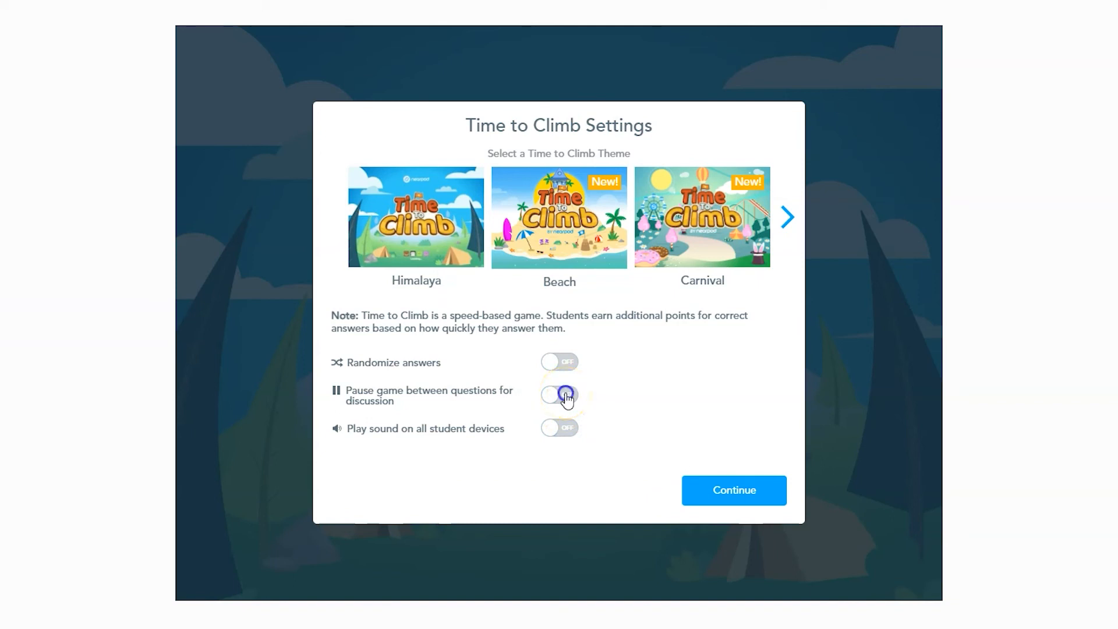
left_click(559, 395)
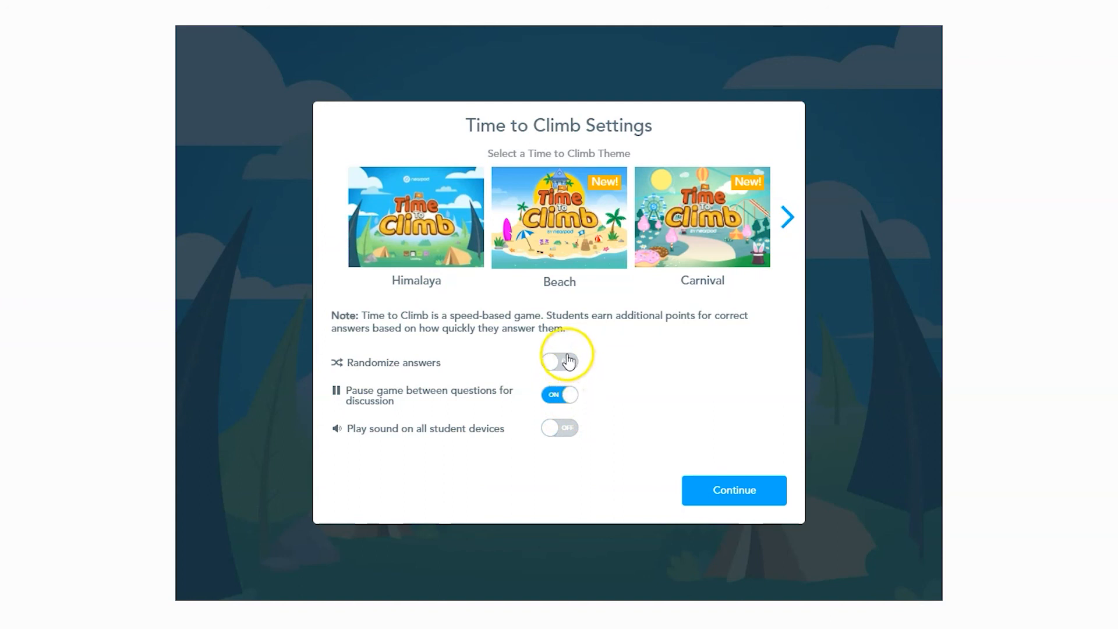
left_click(559, 363)
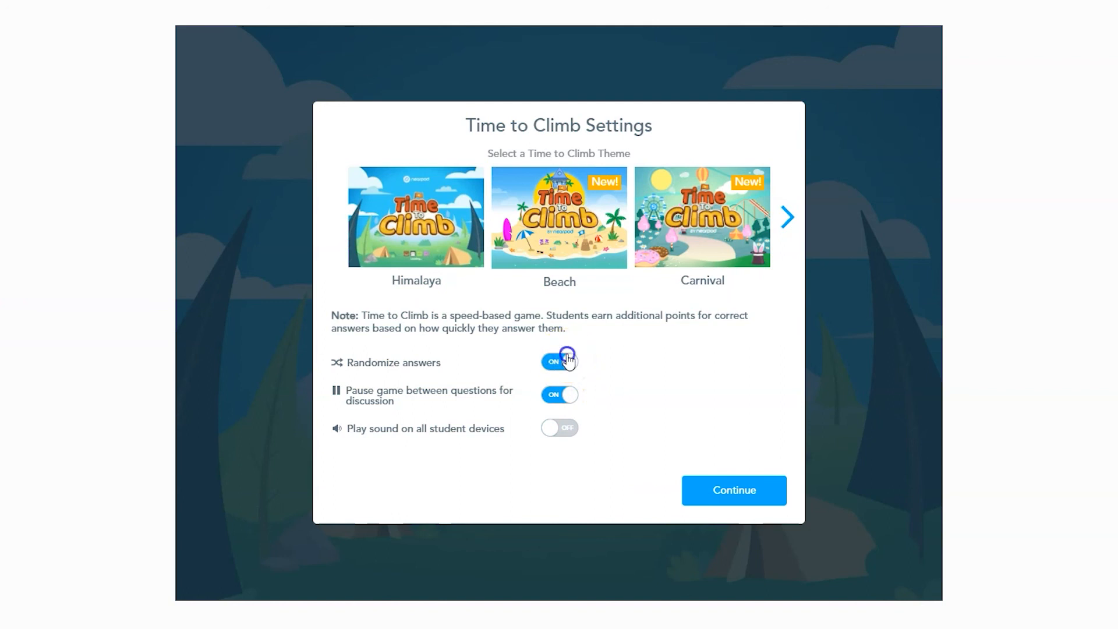
left_click(559, 361)
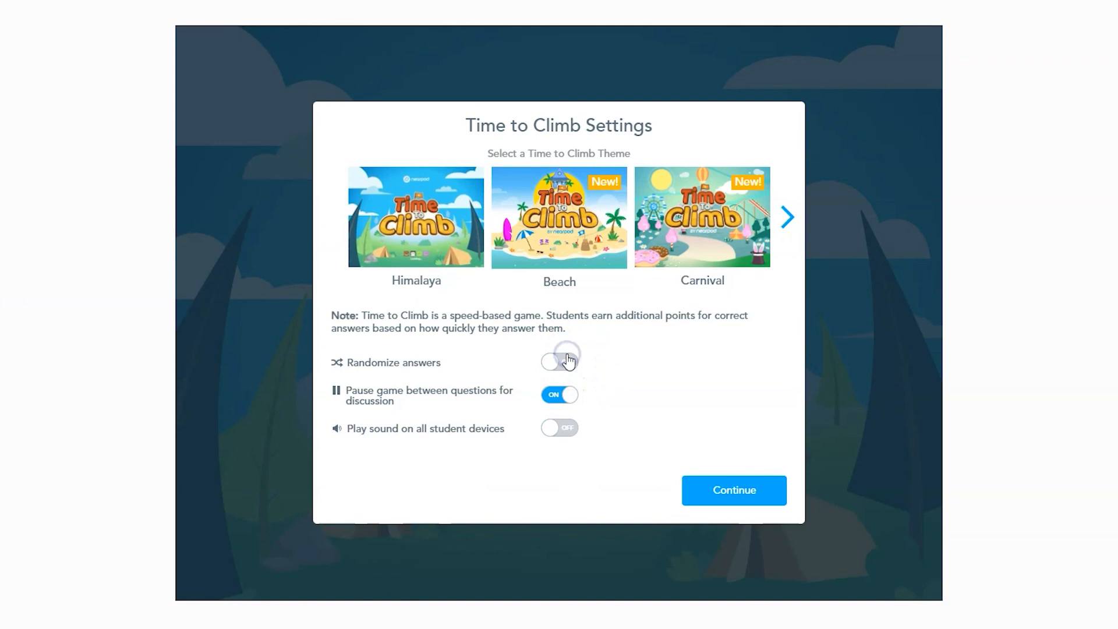
mouse_move(568, 361)
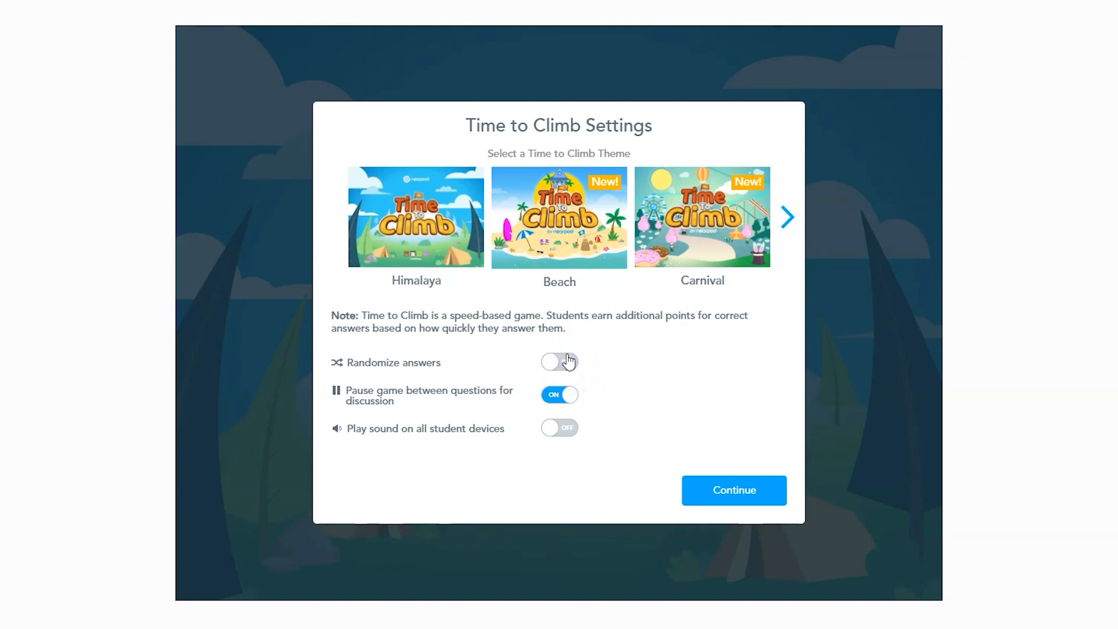
Browse the game themes, choose Space, and launch Time to Climb awaiting players.
left_click(787, 218)
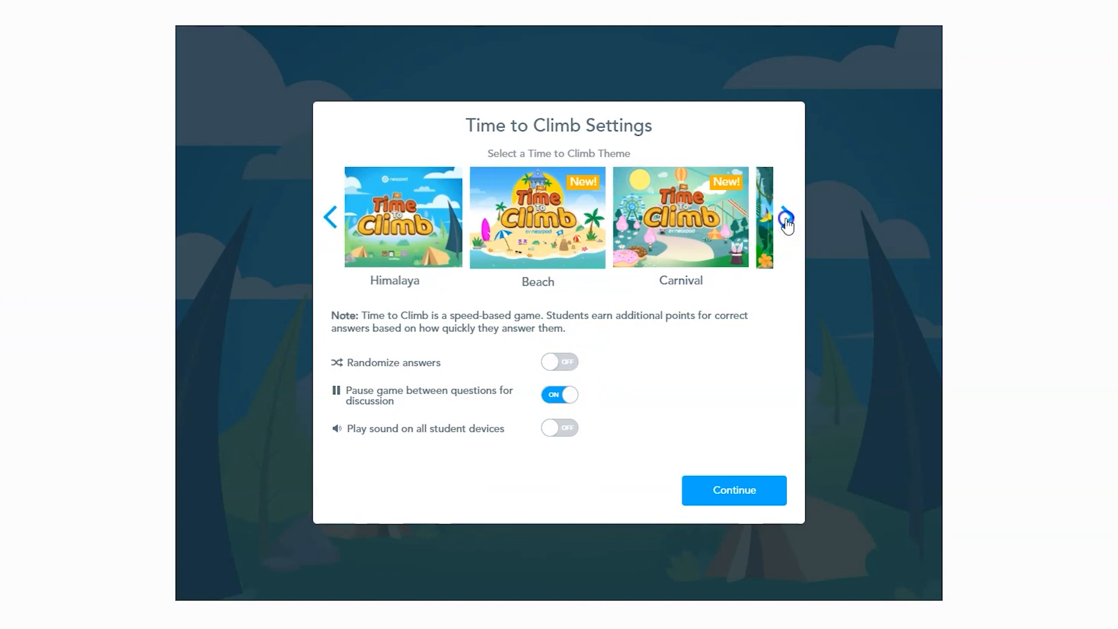
left_click(786, 218)
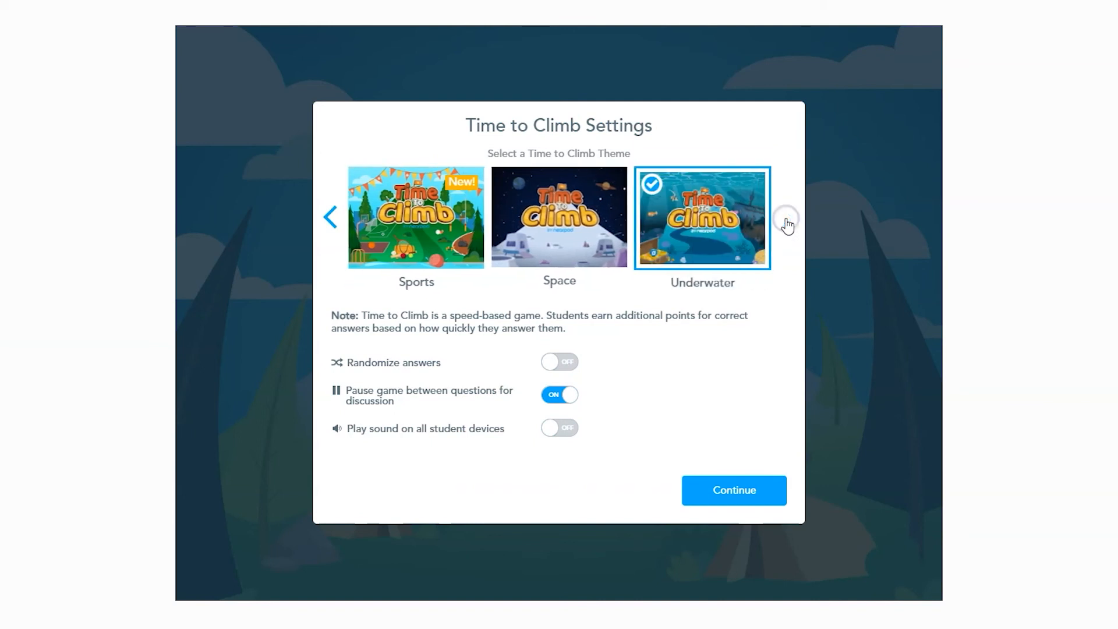
left_click(559, 218)
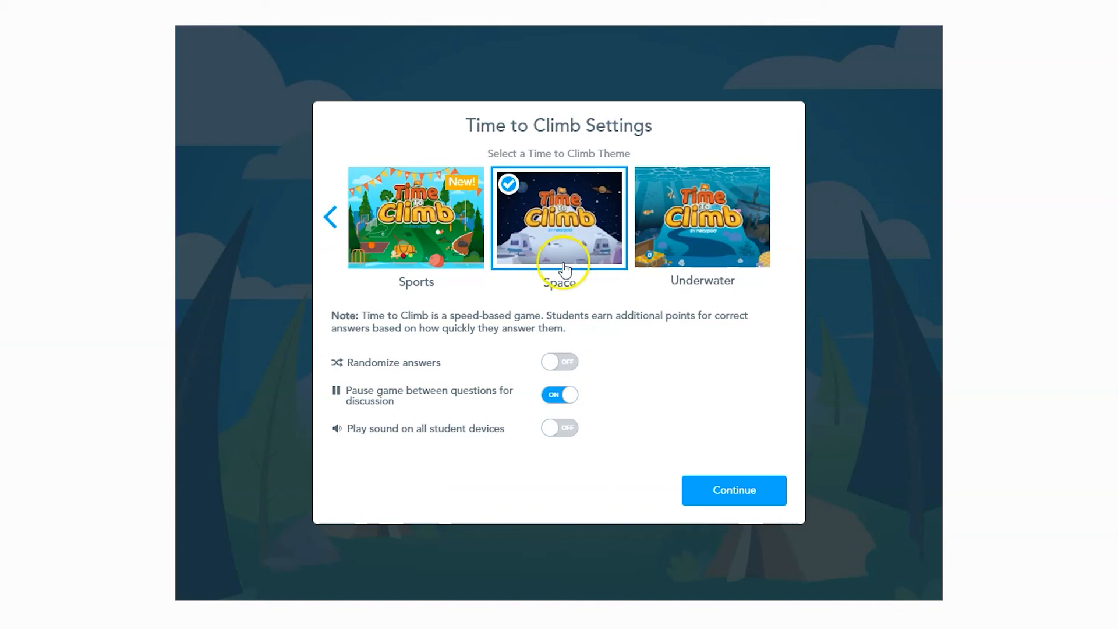
left_click(734, 490)
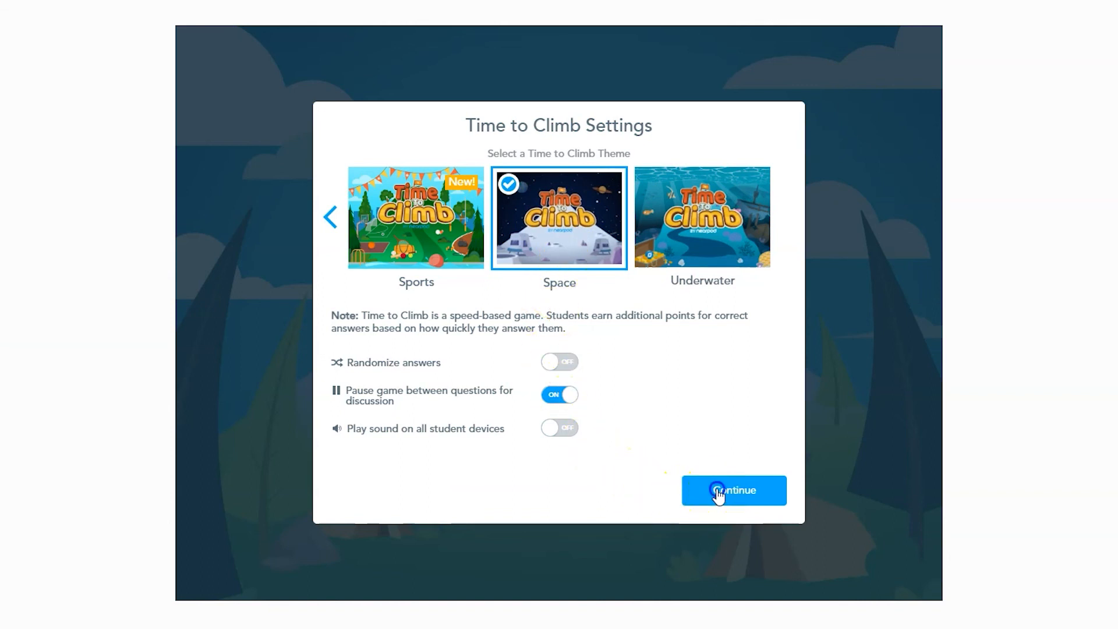
left_click(733, 491)
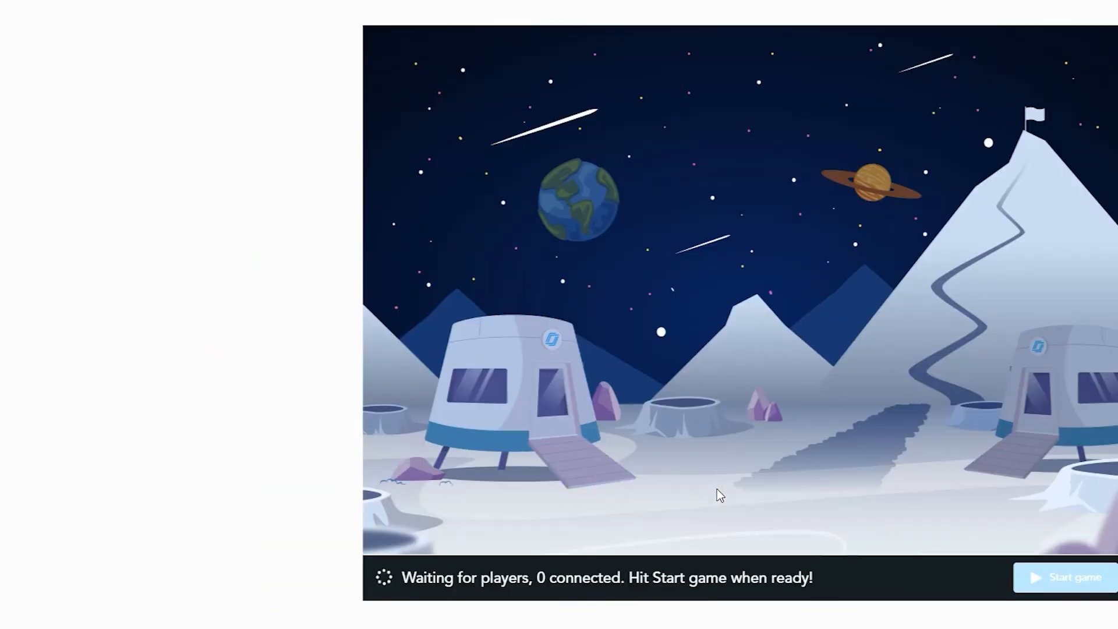